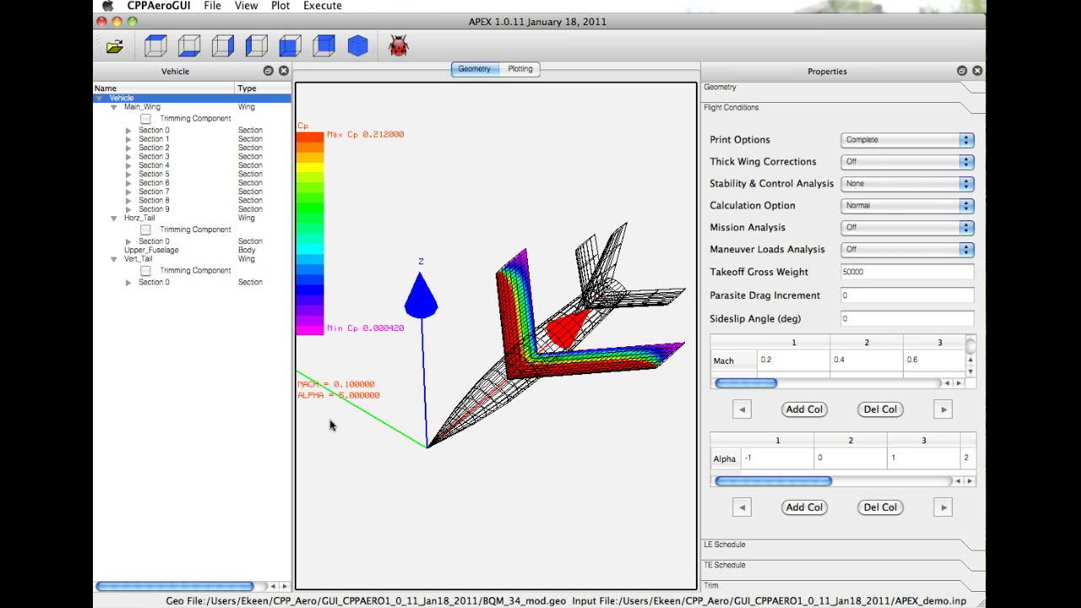
mouse_move(203, 459)
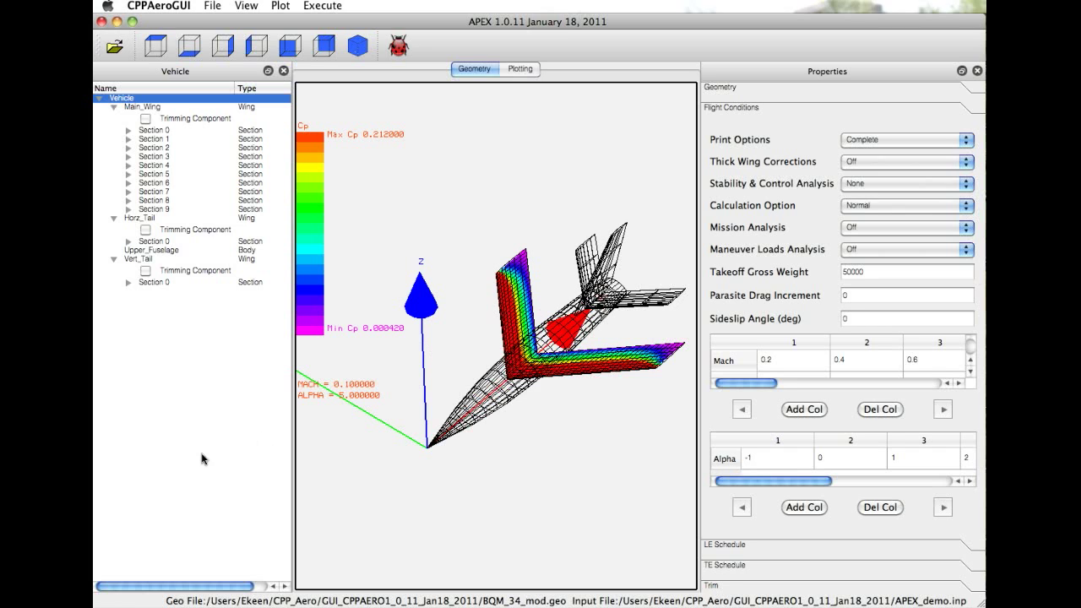
mouse_move(199, 487)
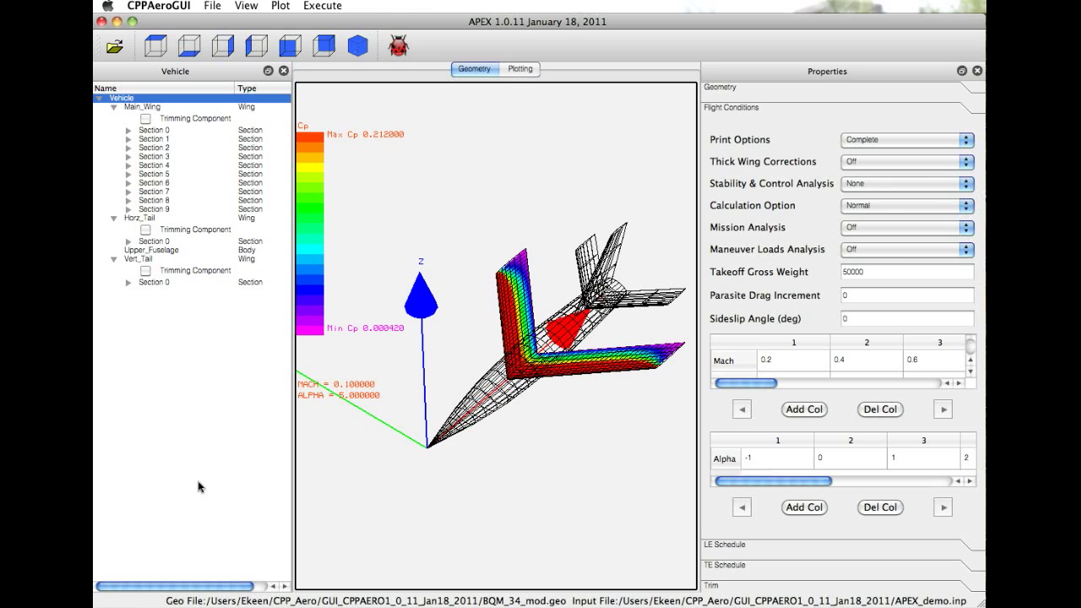
mouse_move(191, 484)
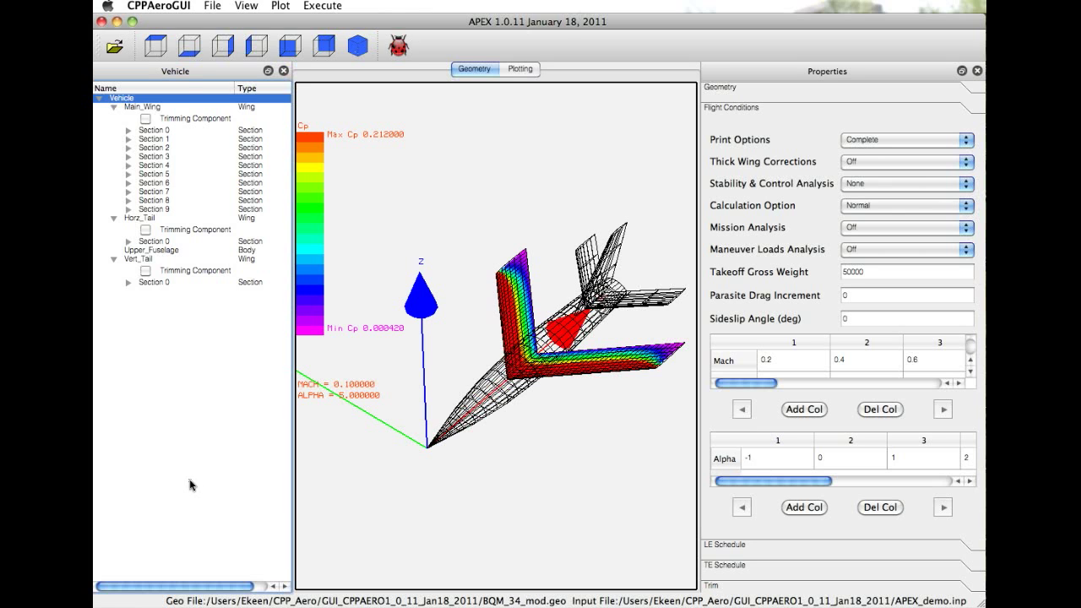
mouse_move(494, 470)
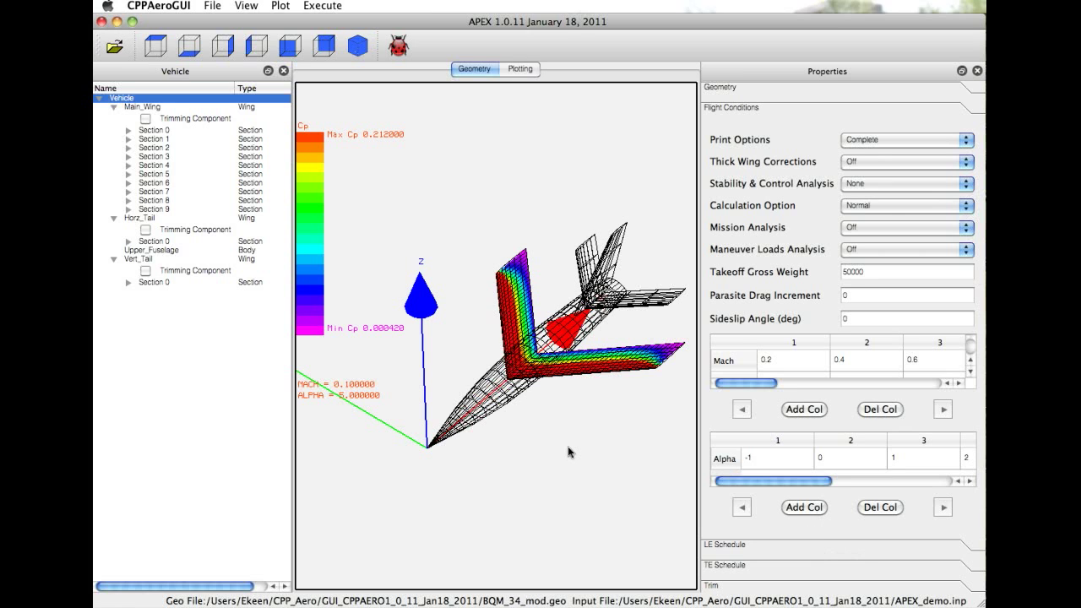
mouse_move(548, 462)
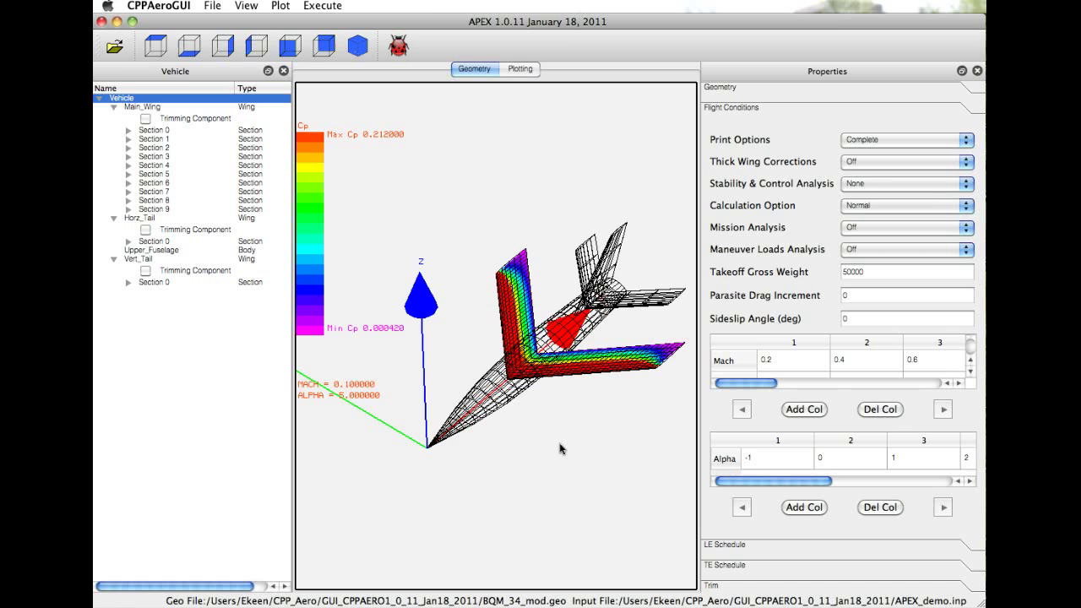
mouse_move(557, 456)
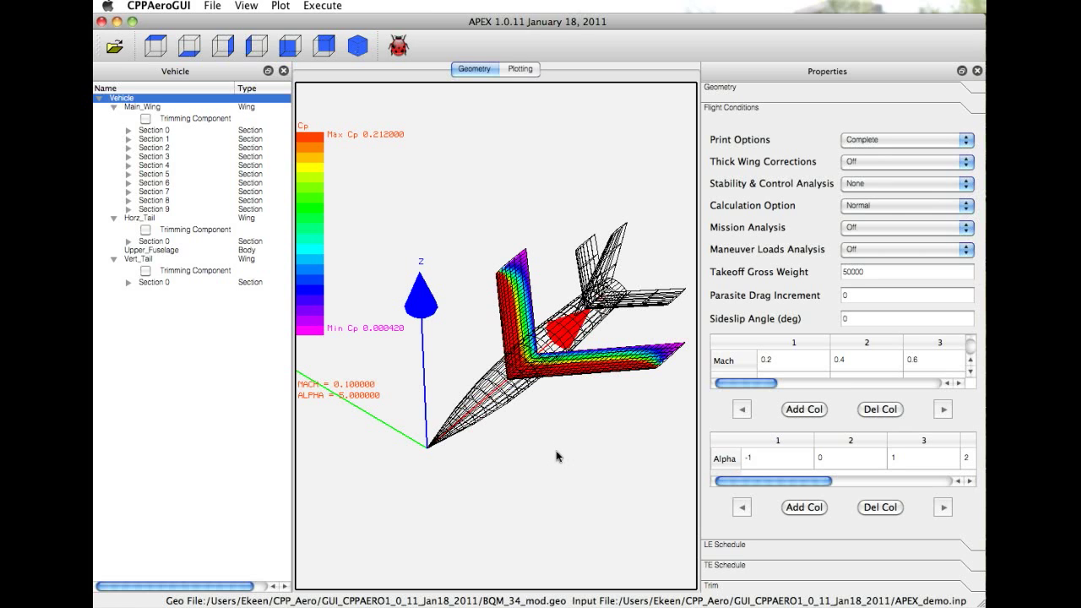
mouse_move(561, 456)
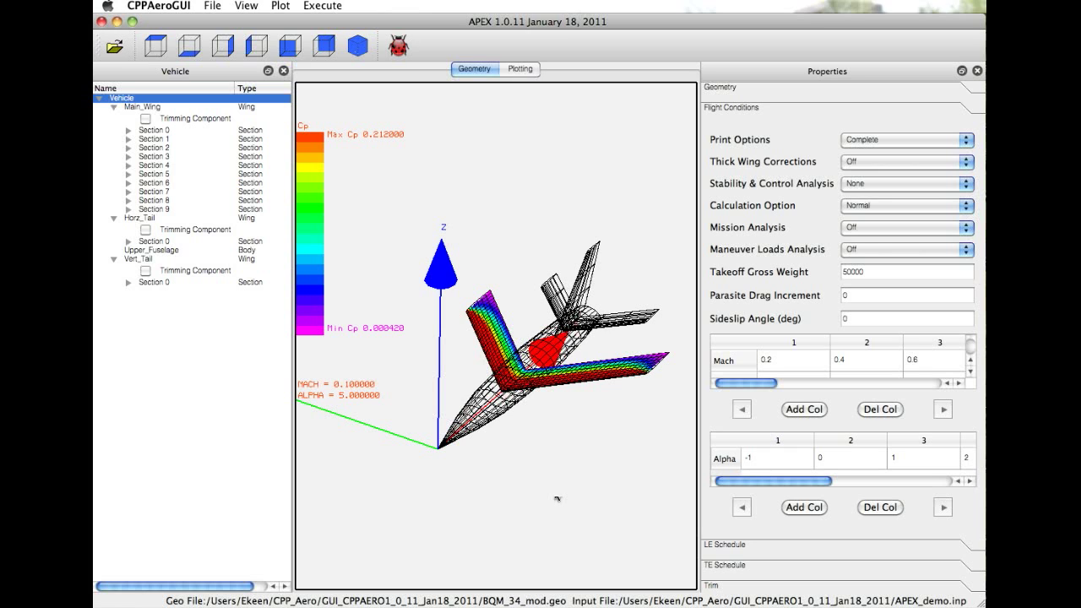
mouse_move(564, 417)
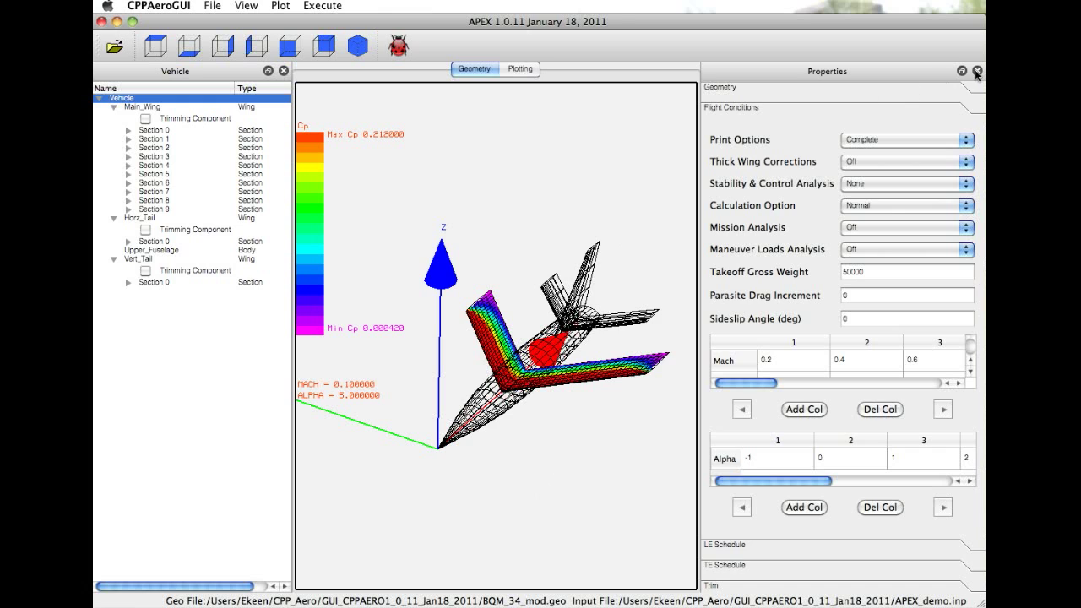
Step: Close the Properties panel and bring up the Plot Ram Data list of result plots
left_click(979, 71)
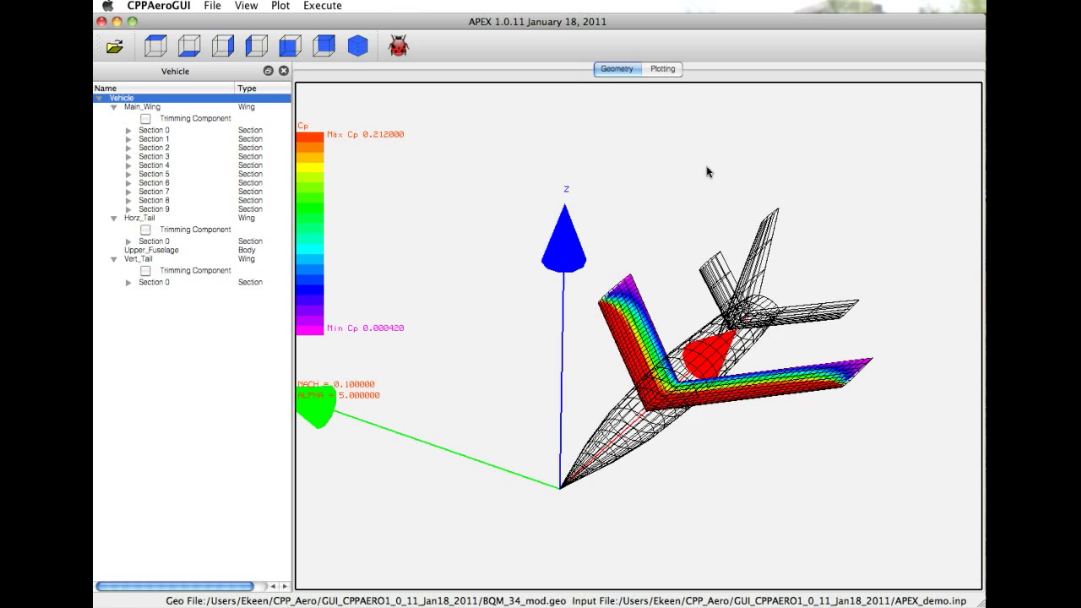
mouse_move(449, 170)
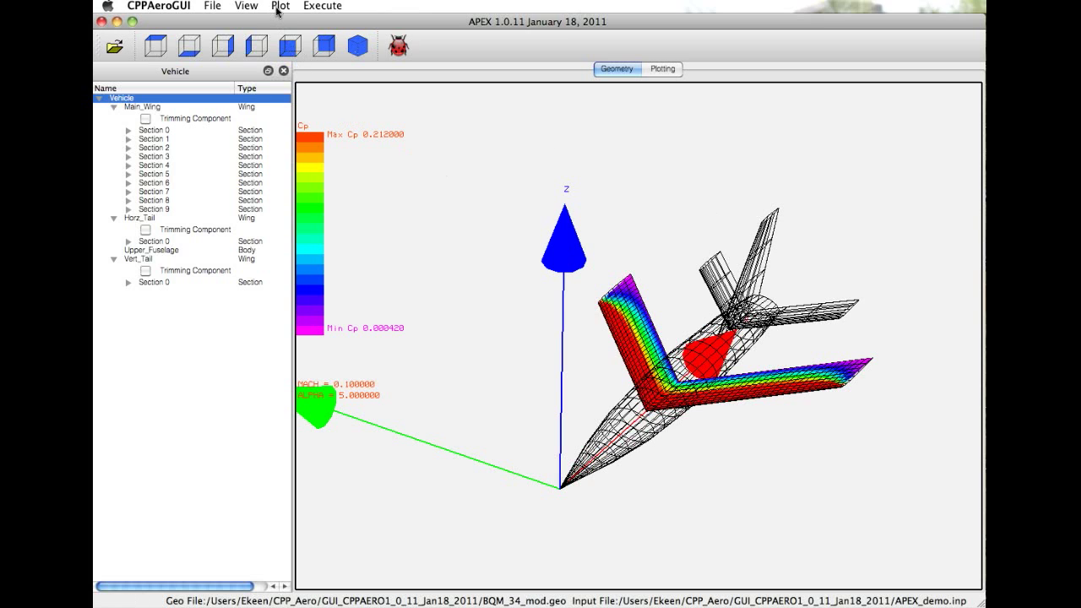
left_click(280, 6)
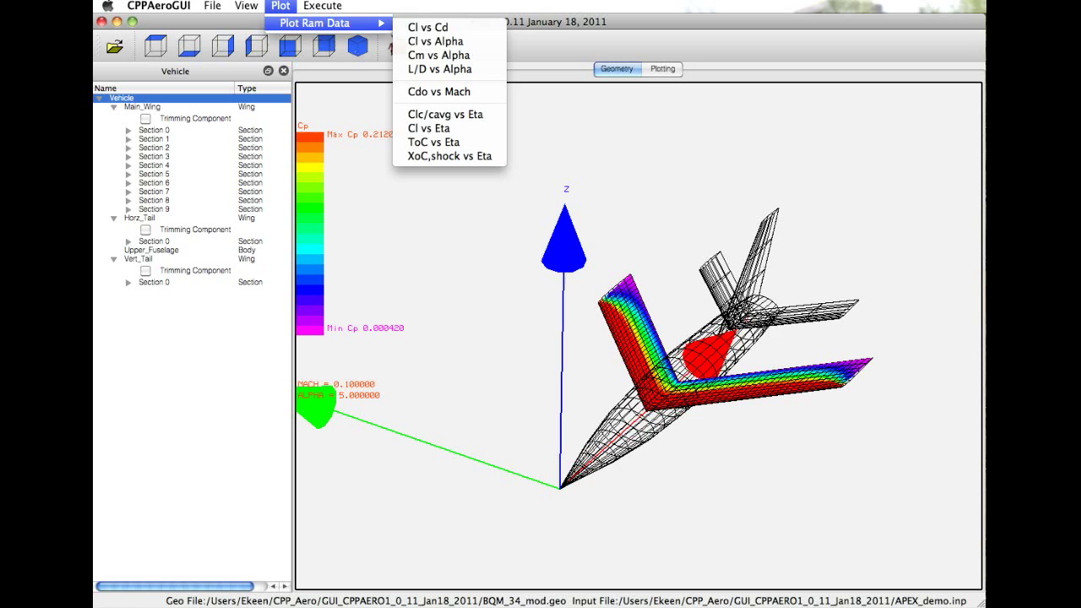
mouse_move(407, 25)
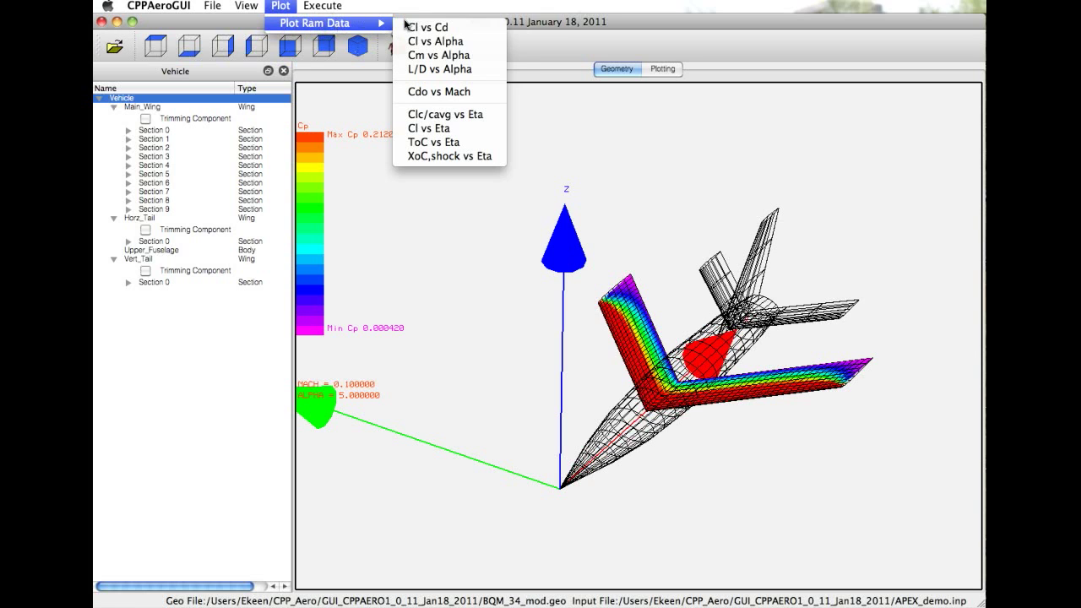
mouse_move(427, 26)
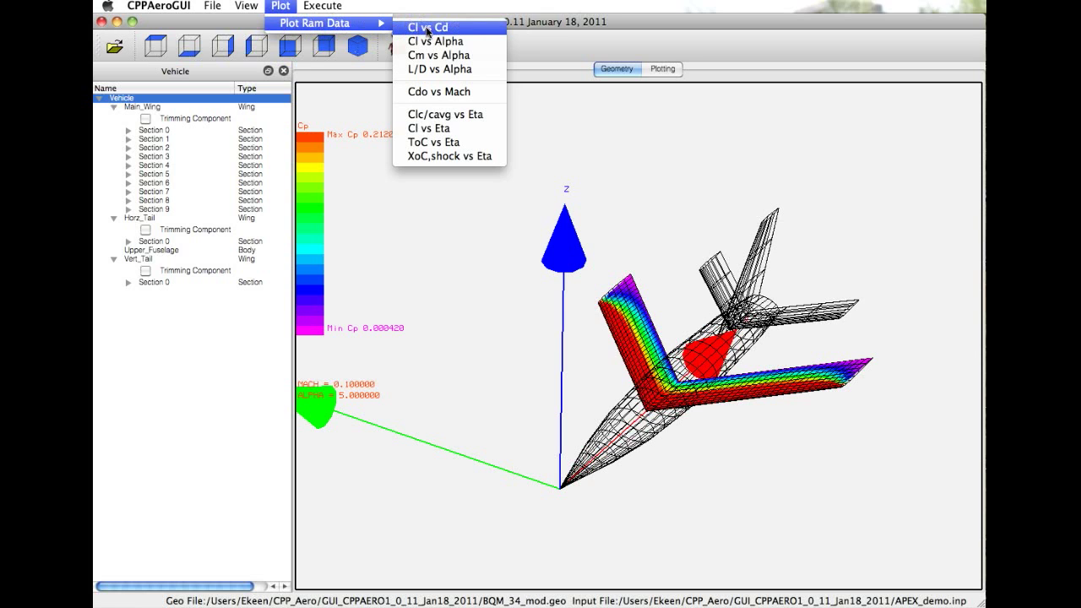
mouse_move(463, 39)
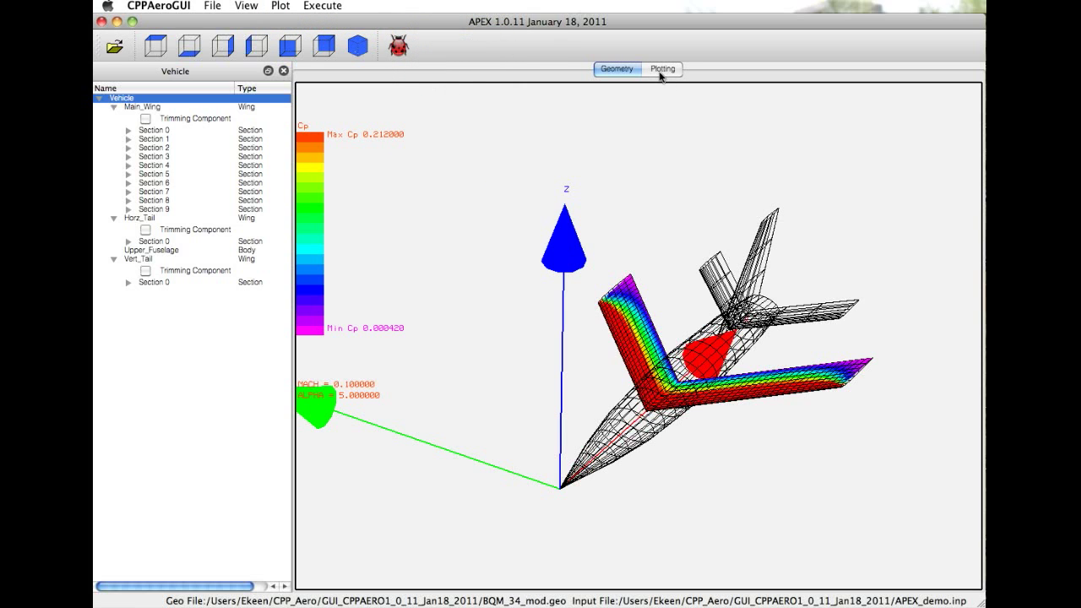
Step: Switch to the Plotting tab to view the Cl vs Cd drag polars per Mach
left_click(663, 68)
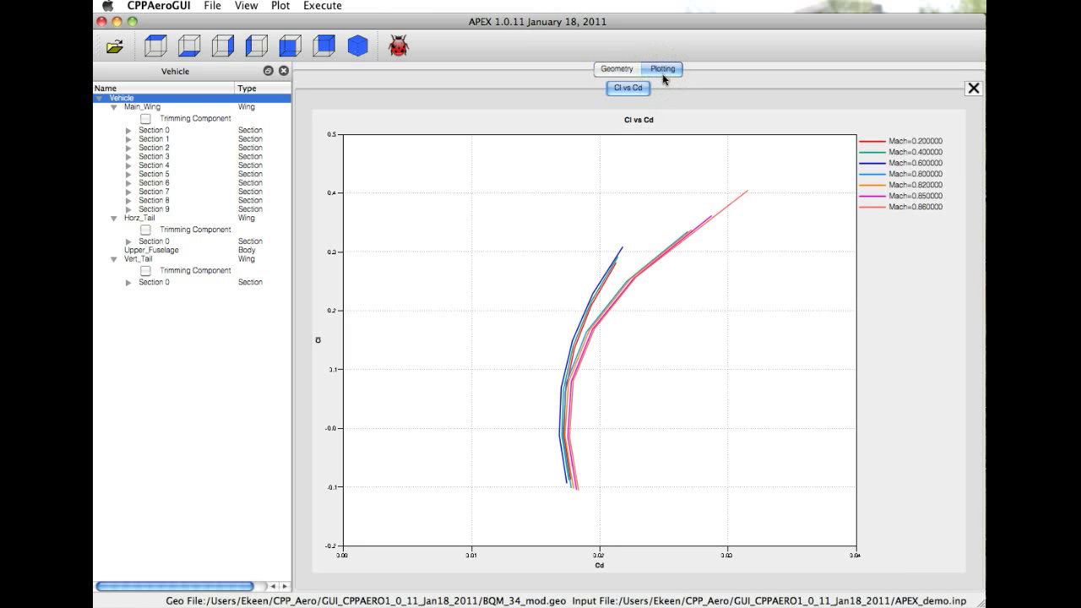
mouse_move(676, 104)
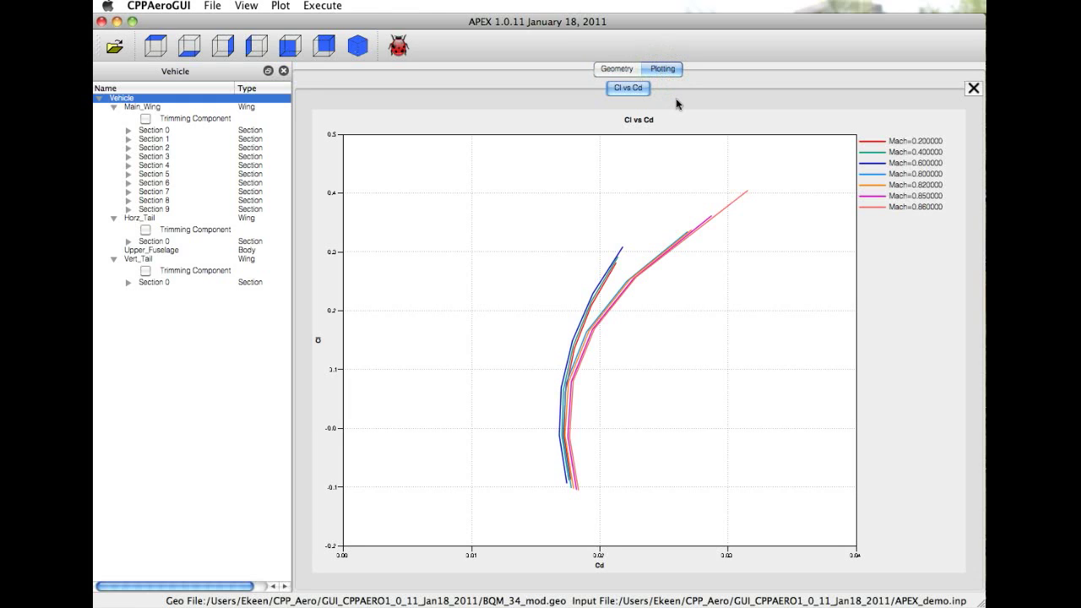
mouse_move(691, 222)
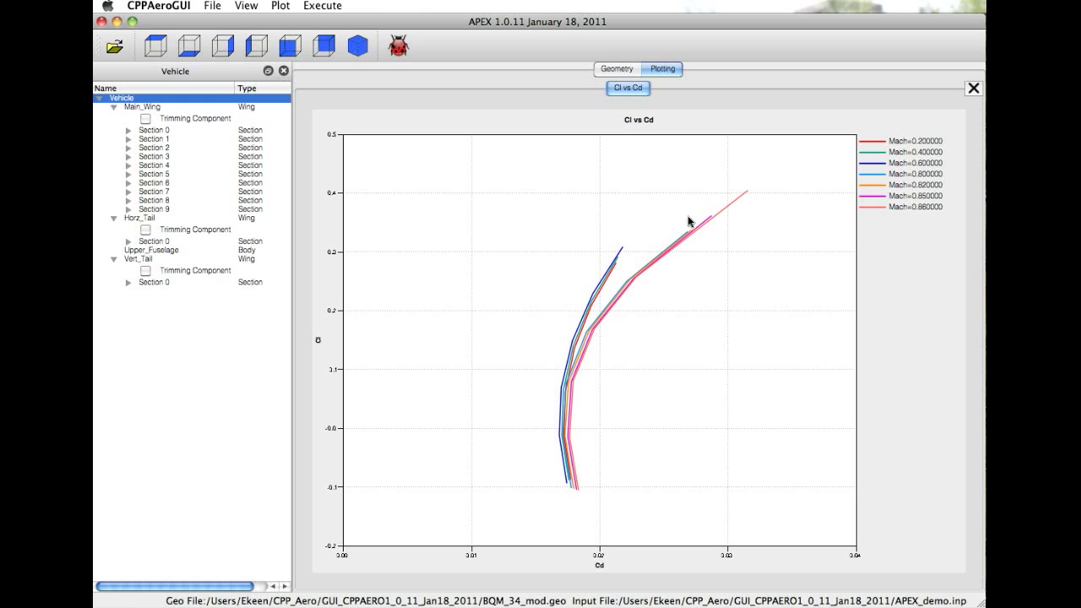
mouse_move(691, 245)
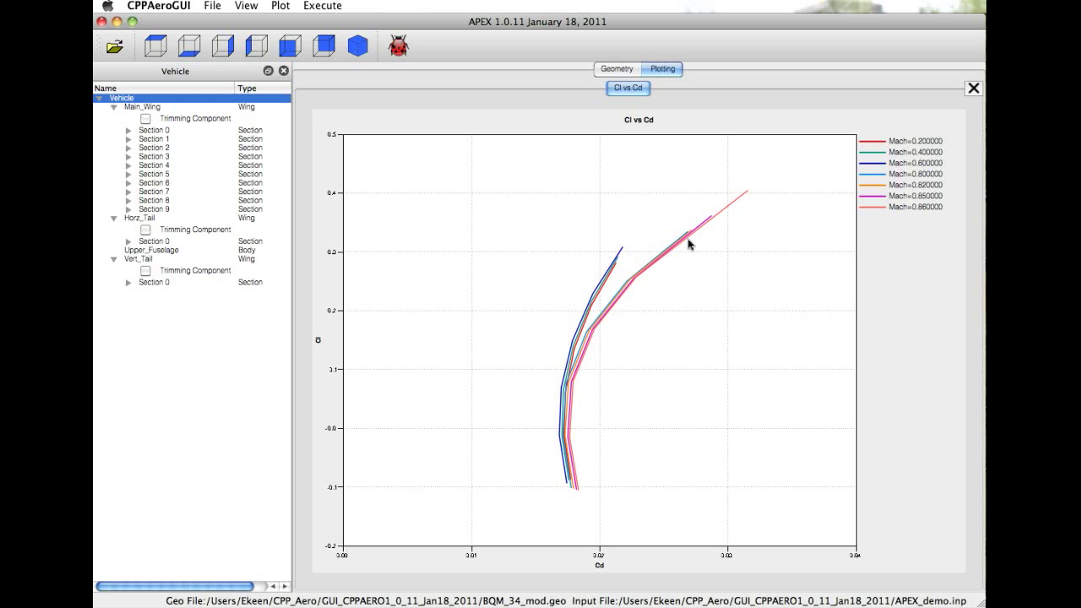
mouse_move(668, 242)
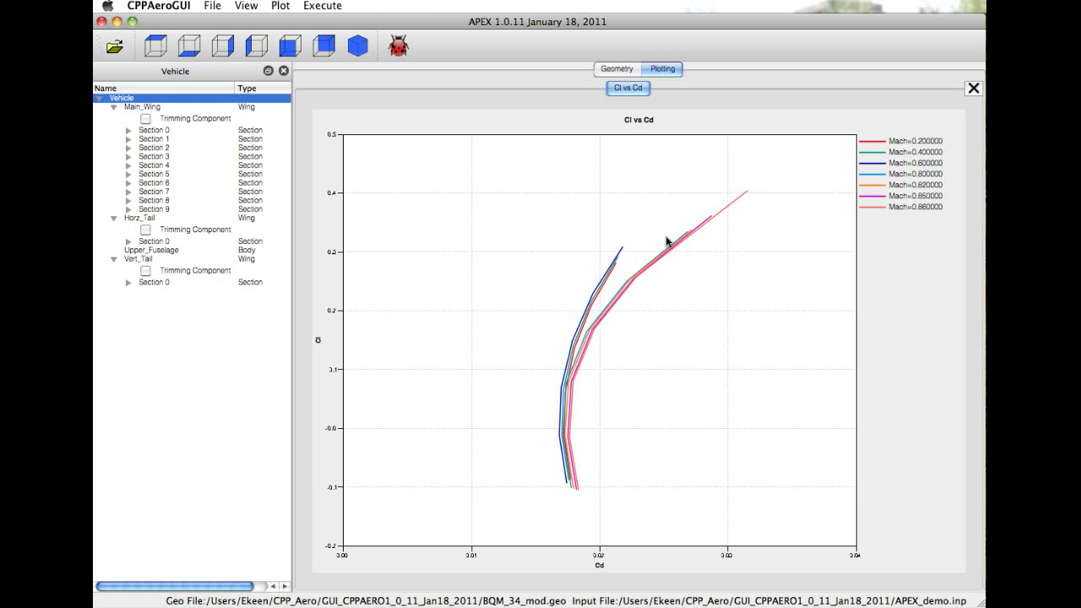
mouse_move(675, 252)
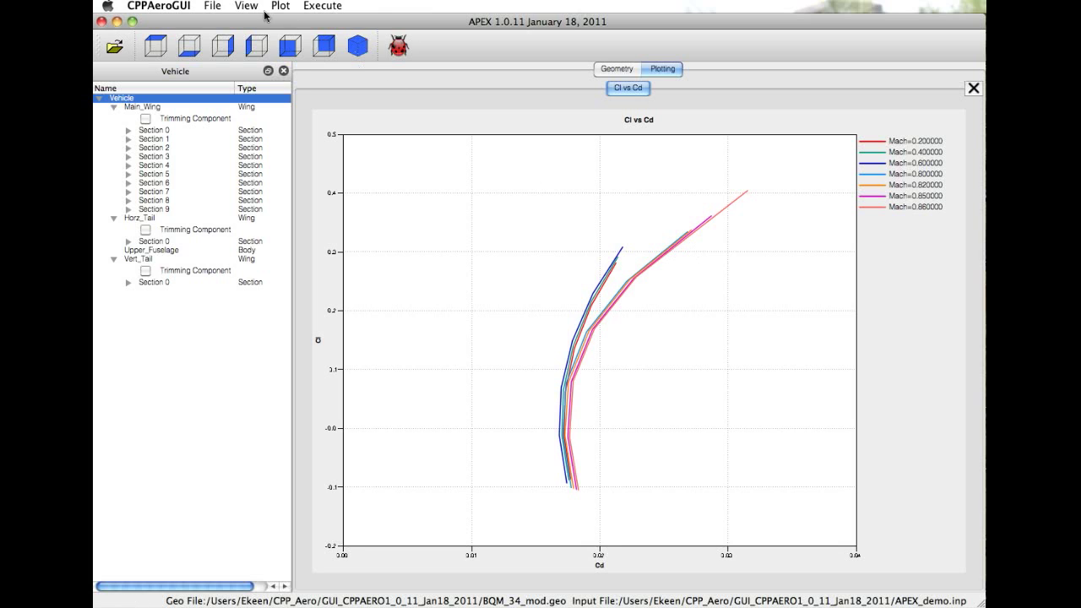
Step: Generate the Cl vs Alpha plot from Plot > Plot Ram Data
left_click(280, 6)
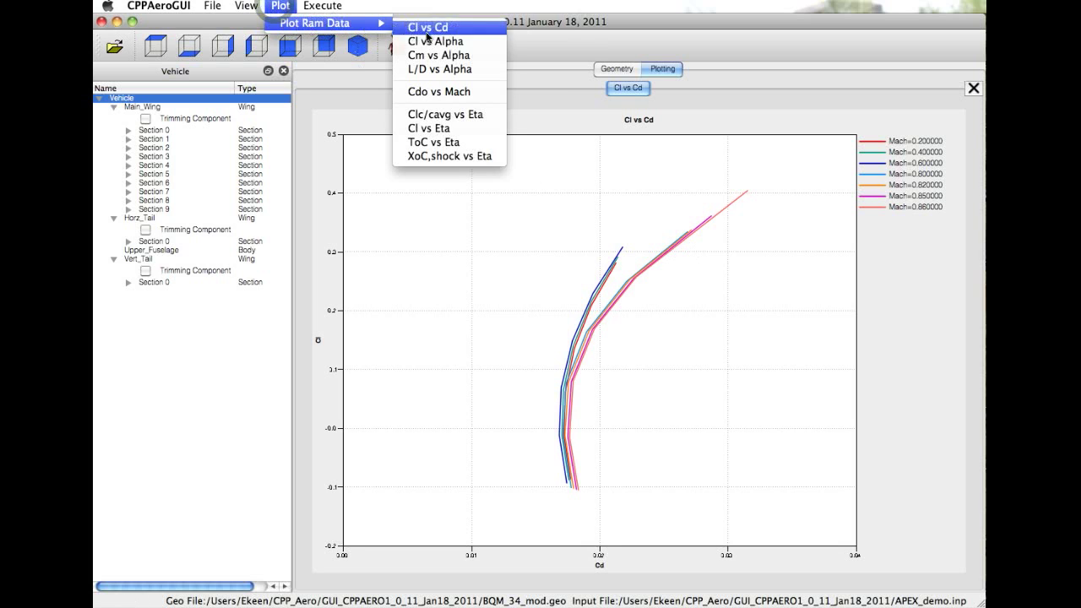
left_click(435, 40)
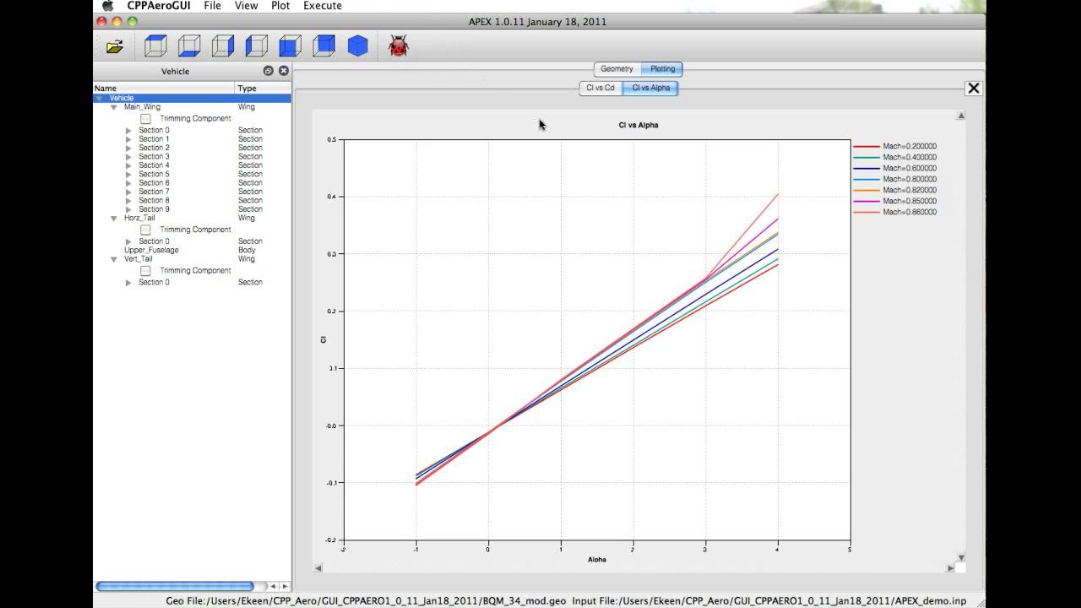
mouse_move(708, 313)
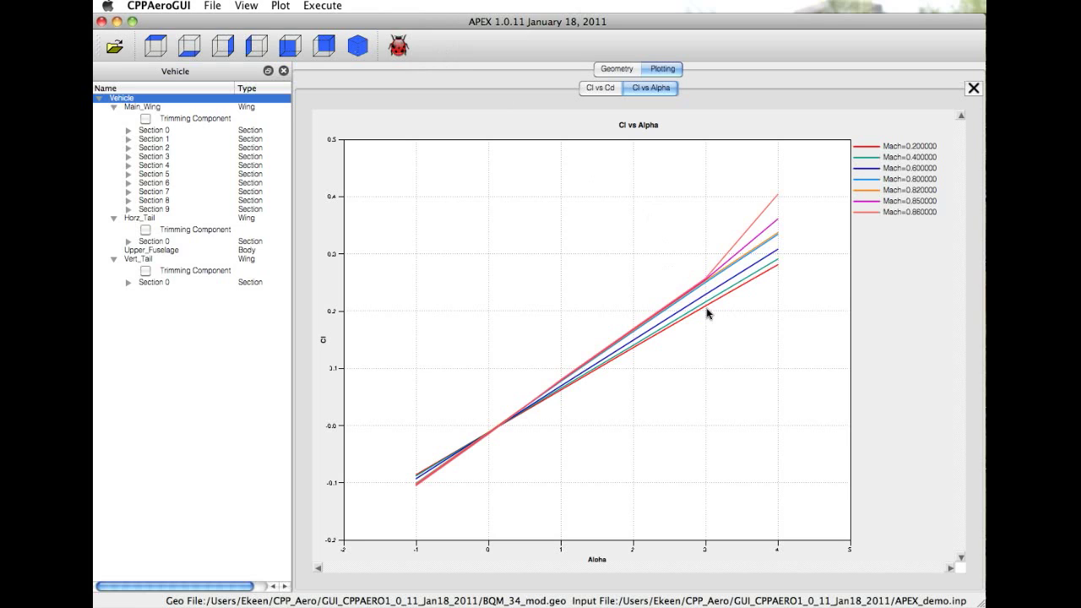
mouse_move(715, 304)
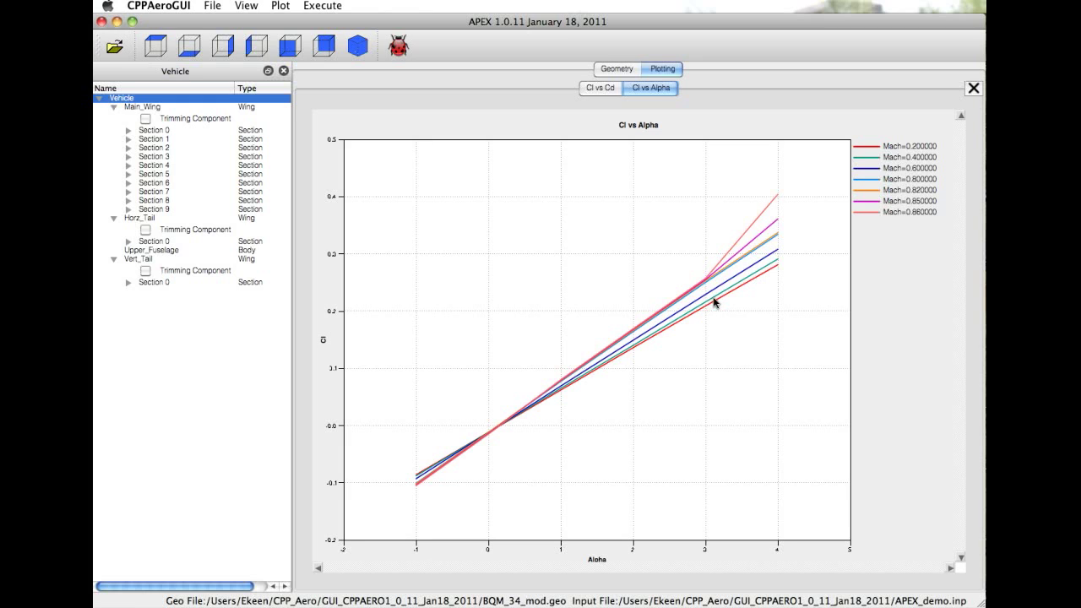
mouse_move(647, 251)
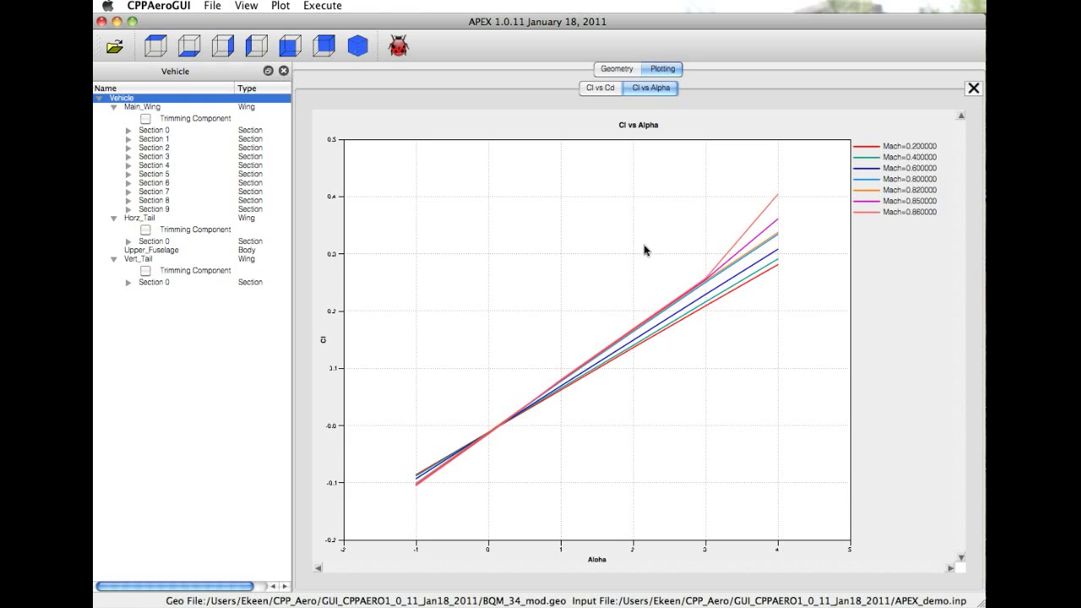
Step: Generate the Clc/cavg vs Eta spanwise loading plot from Plot Ram Data
left_click(281, 6)
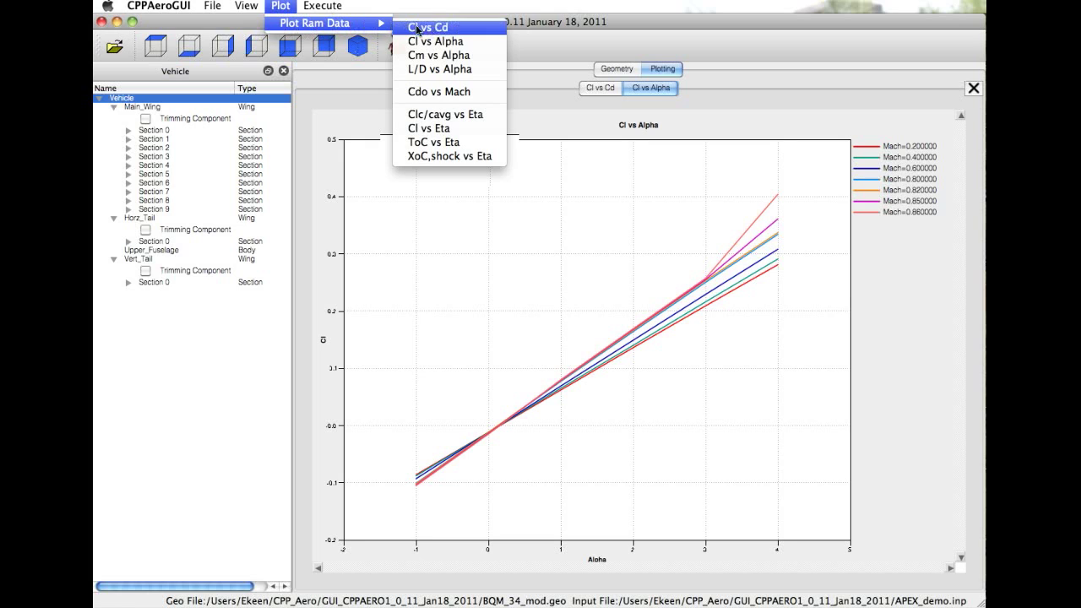
mouse_move(448, 114)
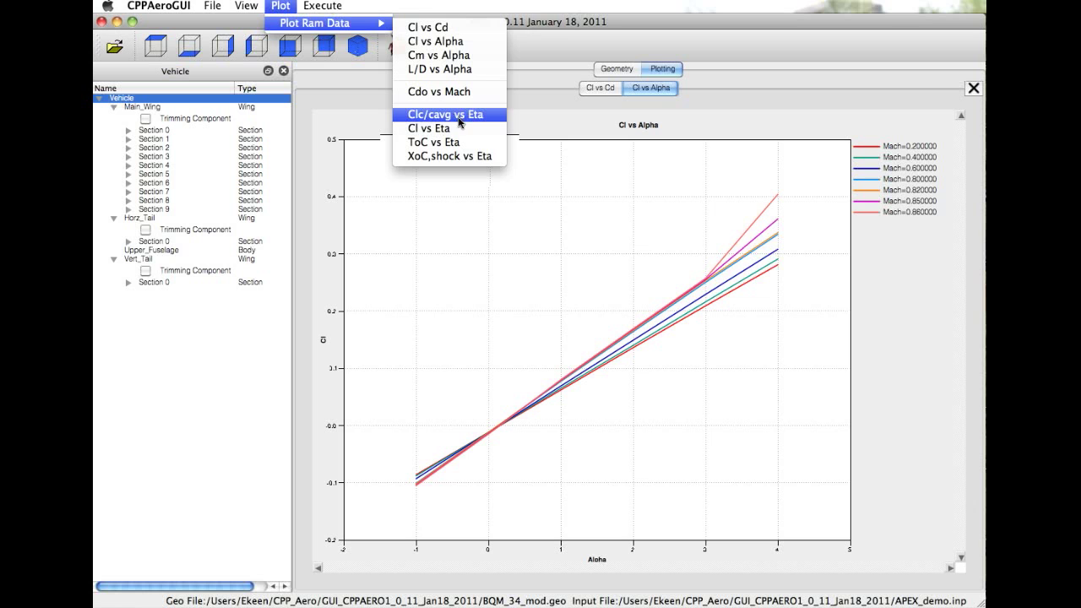
left_click(448, 114)
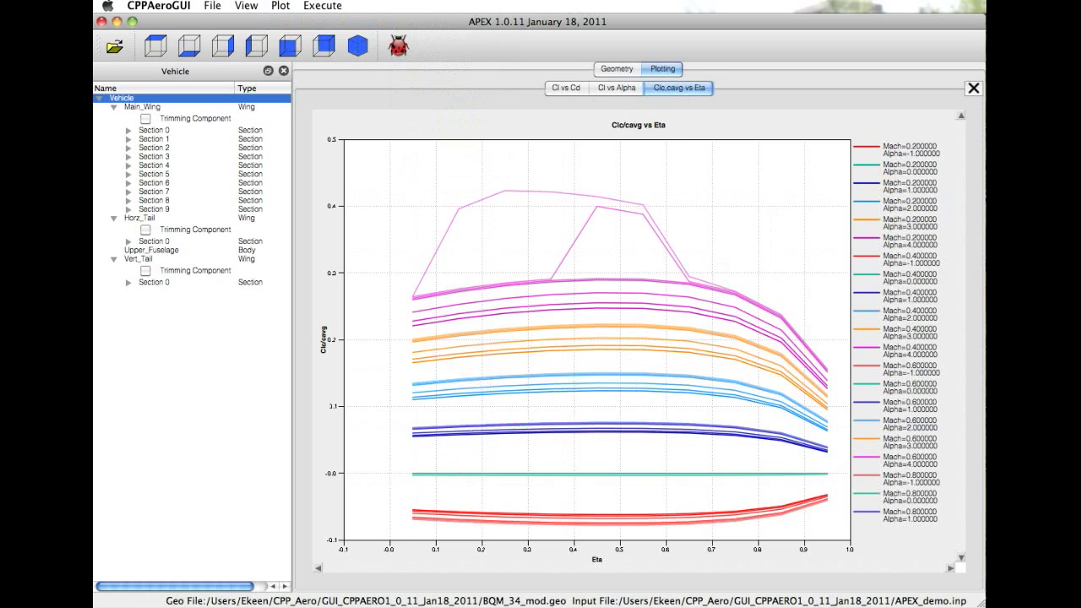
mouse_move(462, 121)
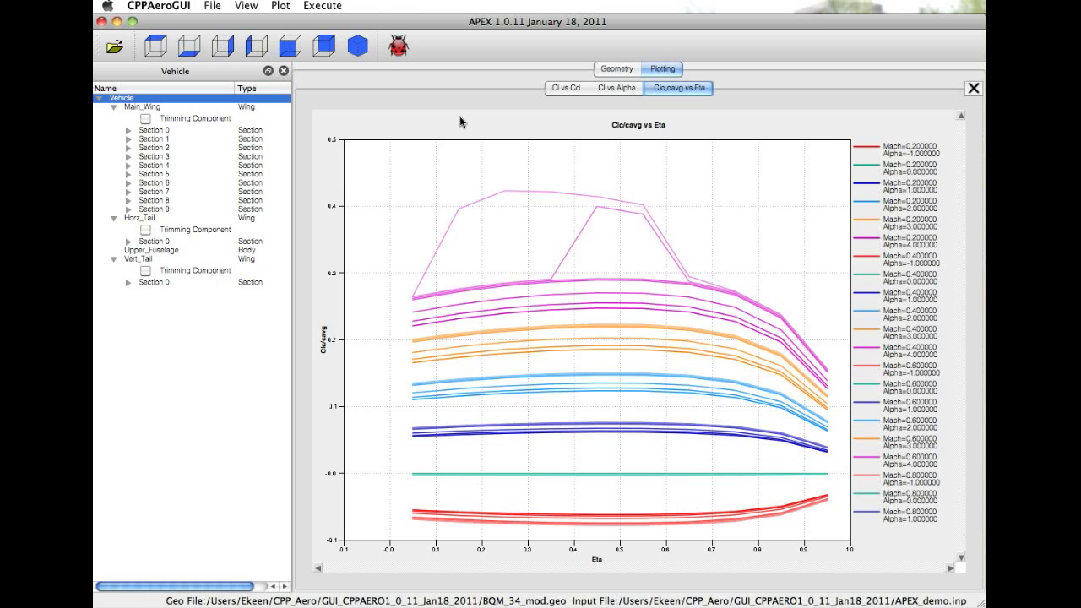
mouse_move(508, 279)
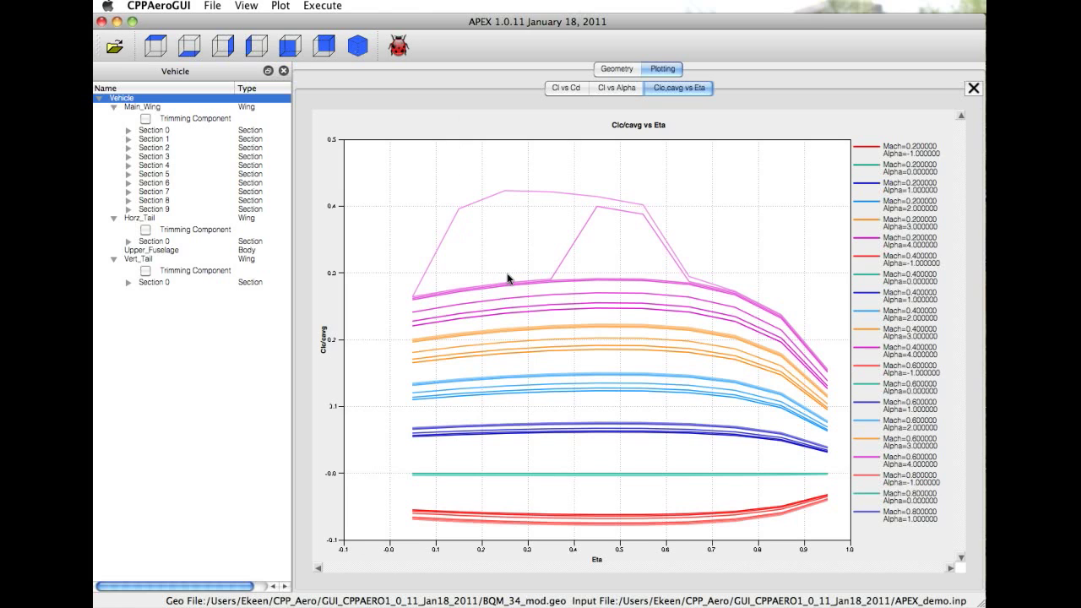
mouse_move(540, 294)
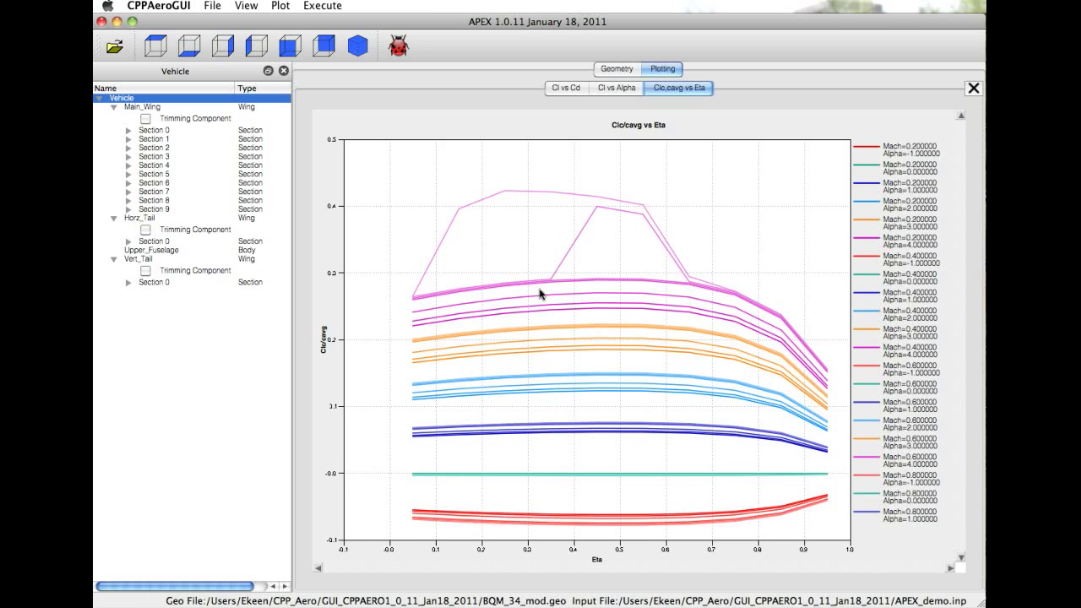
mouse_move(548, 289)
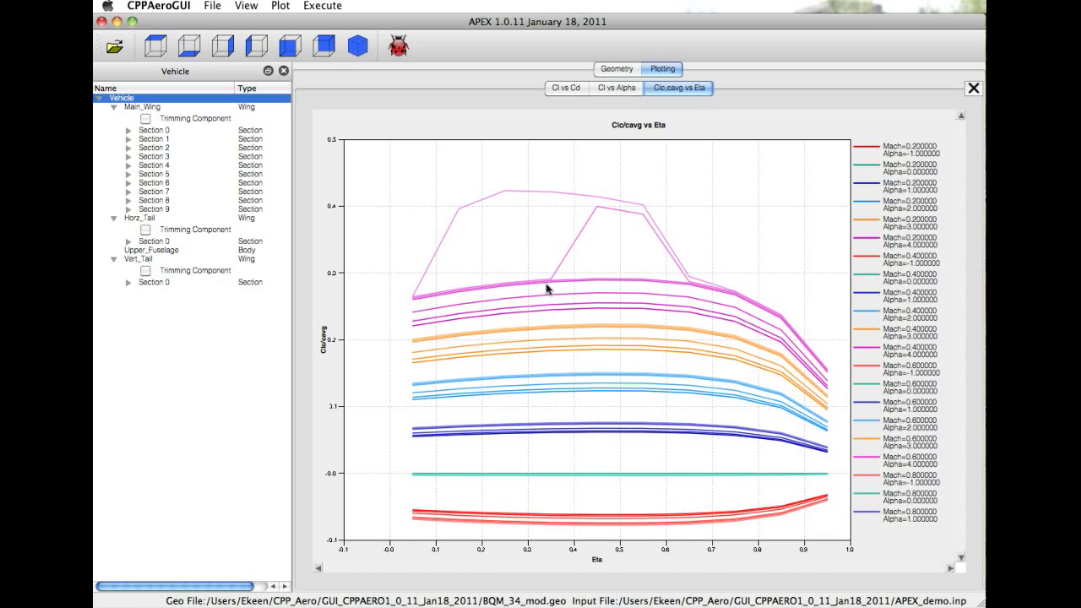
Step: Generate the XoC,shock vs Eta shock-position plot from Plot > Plot Ram Data
left_click(281, 6)
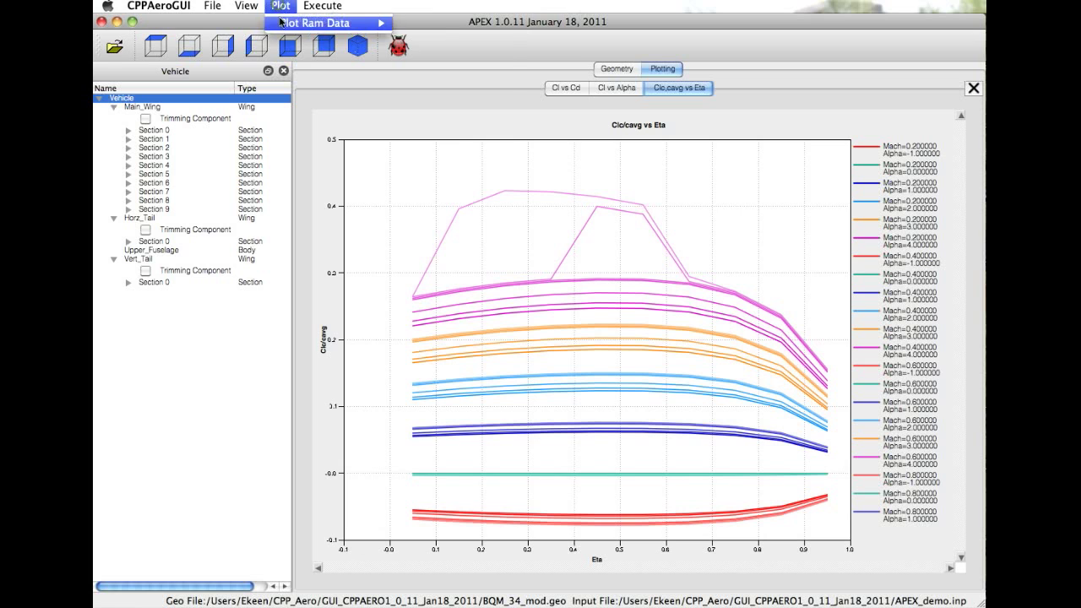
left_click(328, 23)
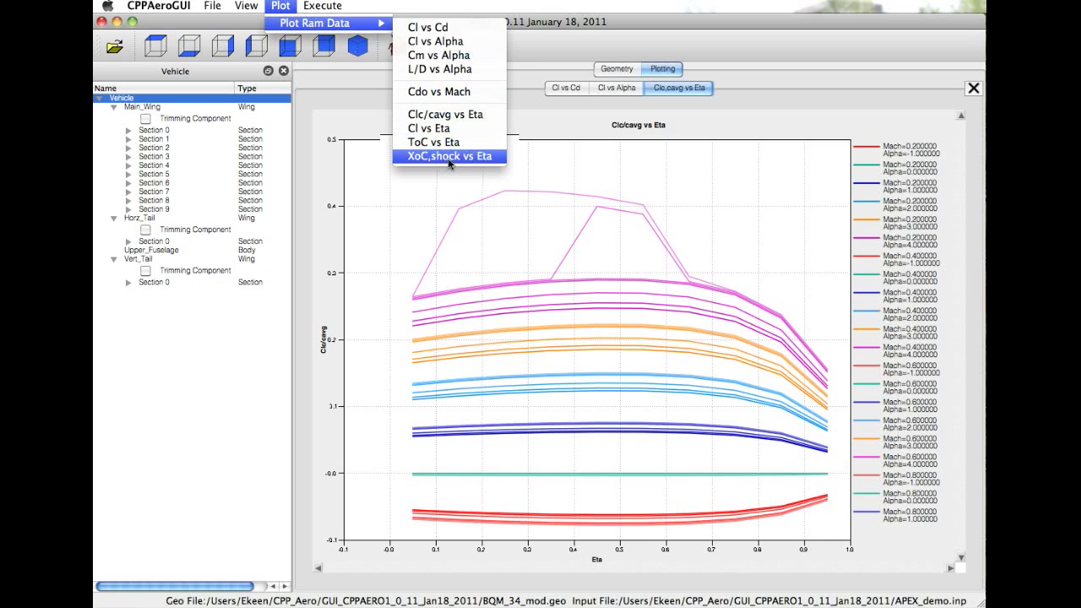
left_click(449, 156)
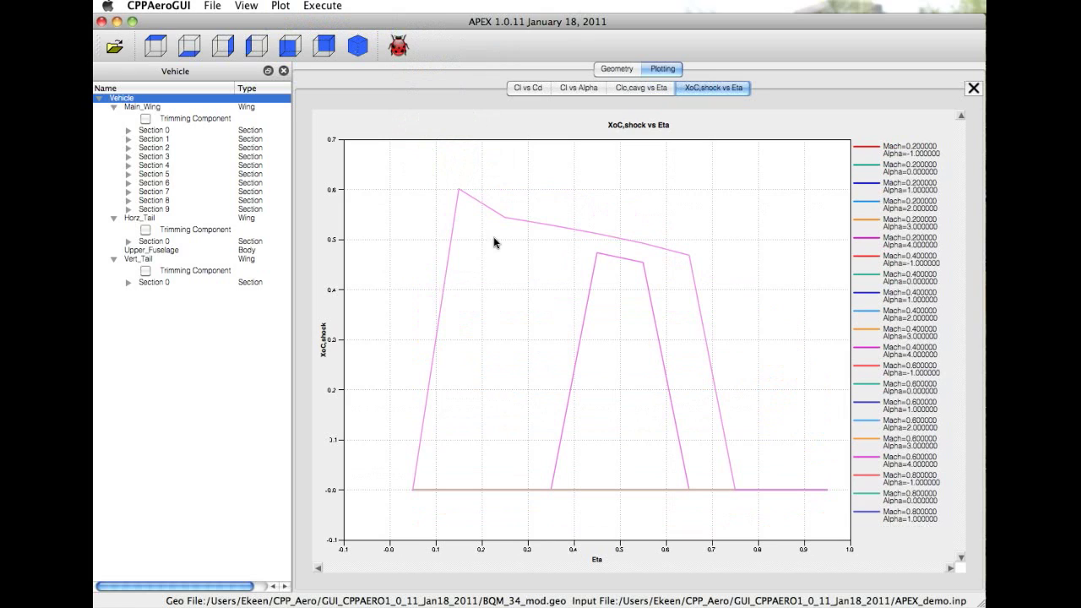
mouse_move(557, 378)
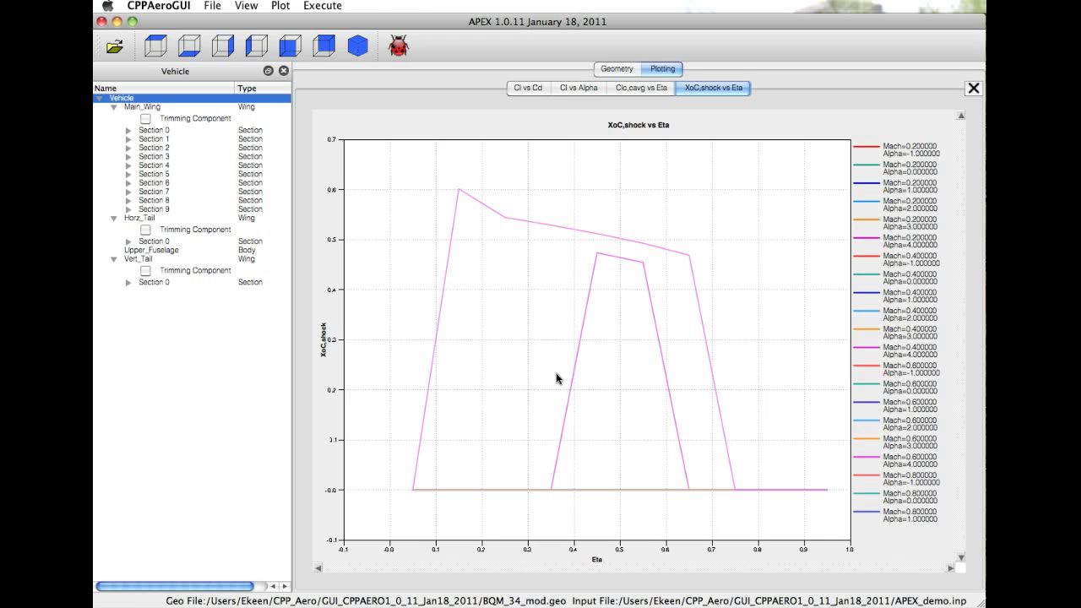
mouse_move(573, 350)
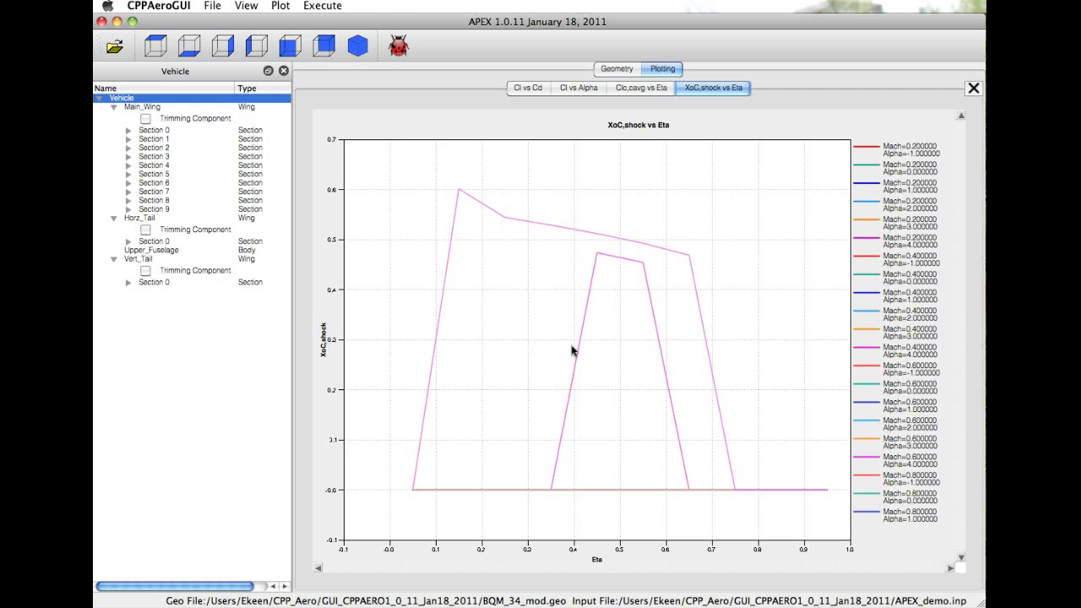
mouse_move(582, 356)
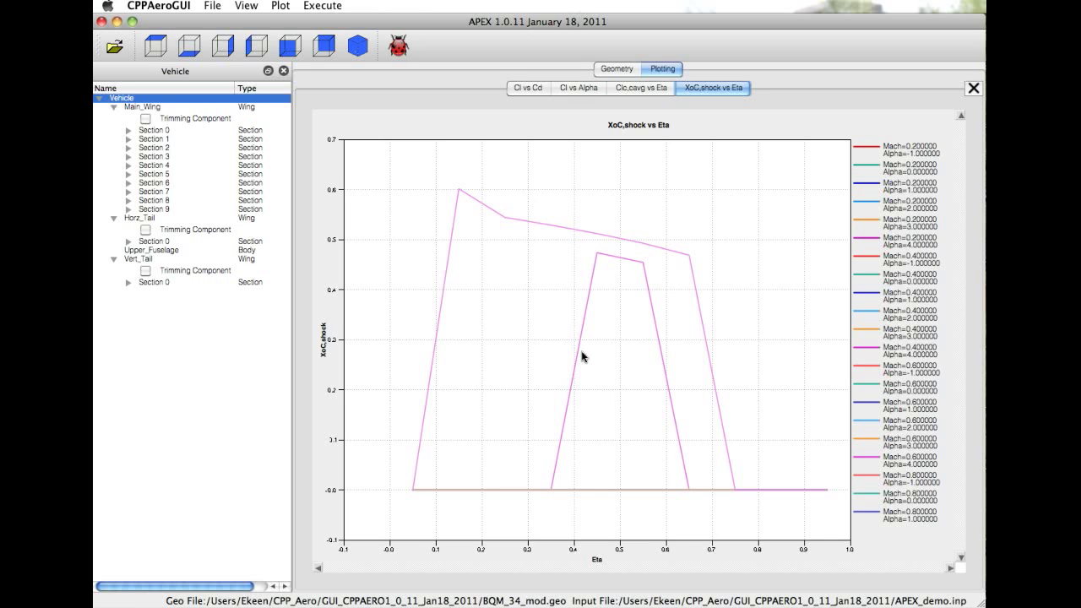
mouse_move(588, 356)
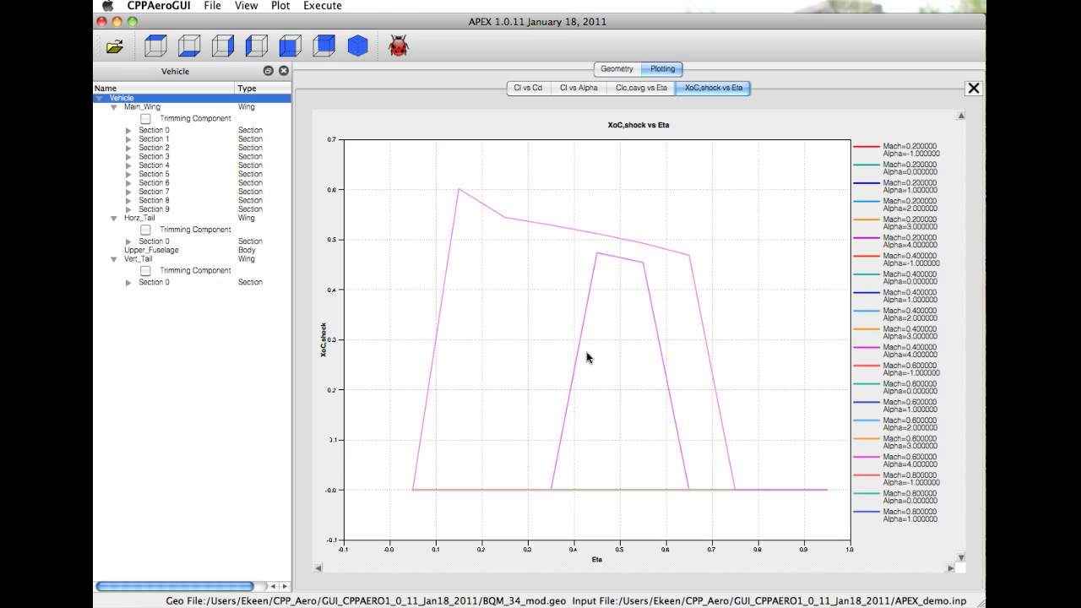
mouse_move(600, 271)
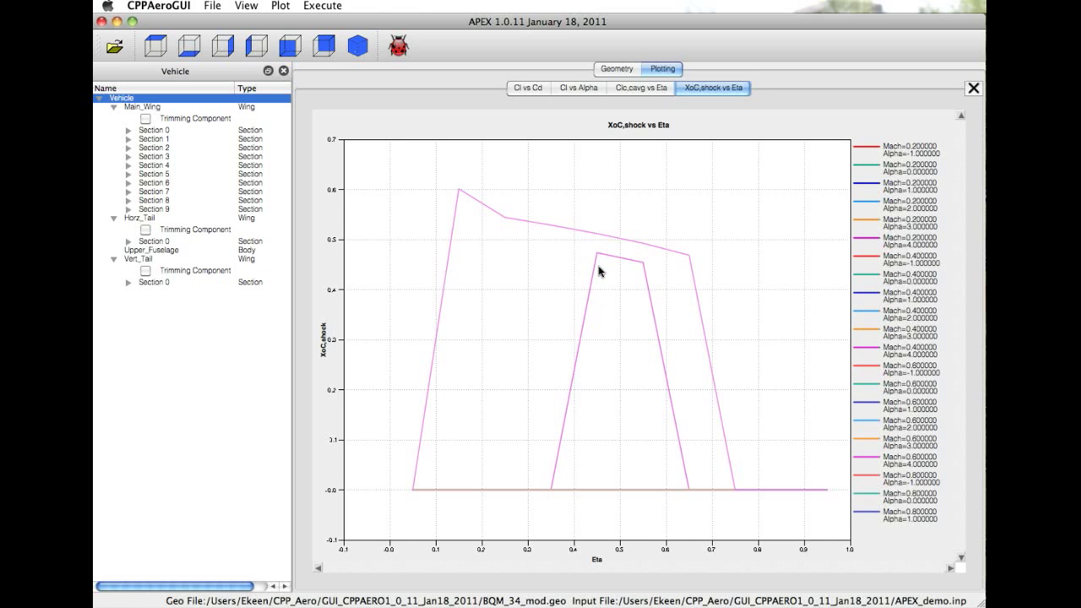
mouse_move(605, 263)
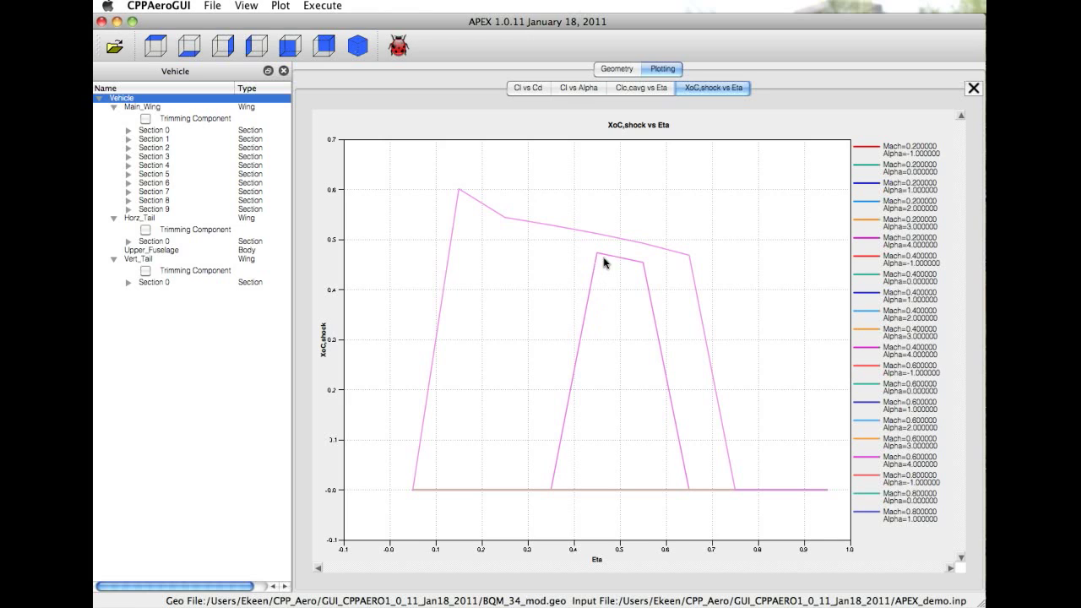
mouse_move(463, 193)
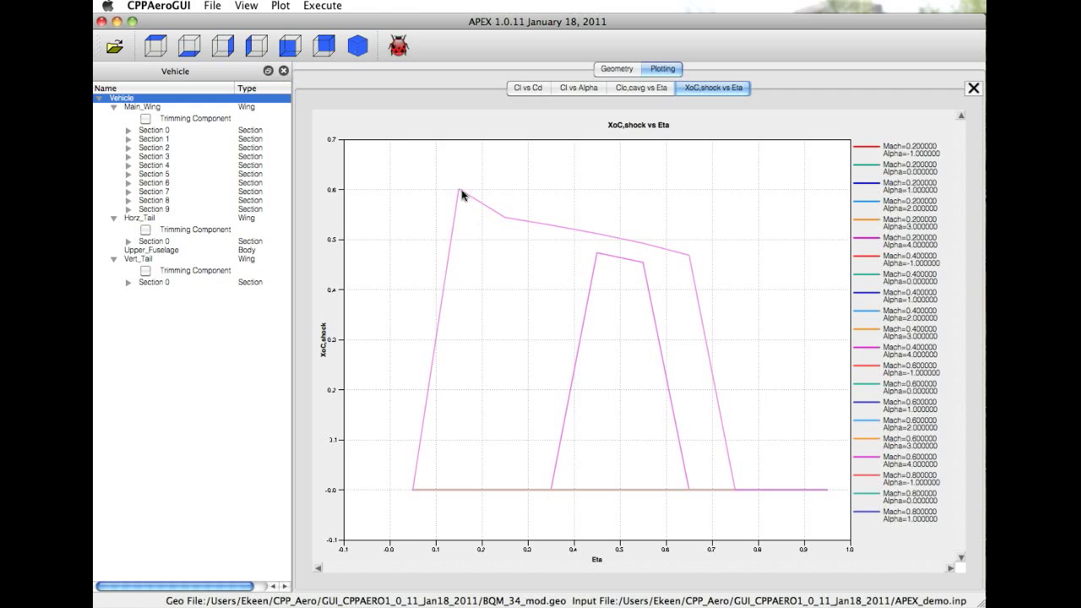
mouse_move(521, 293)
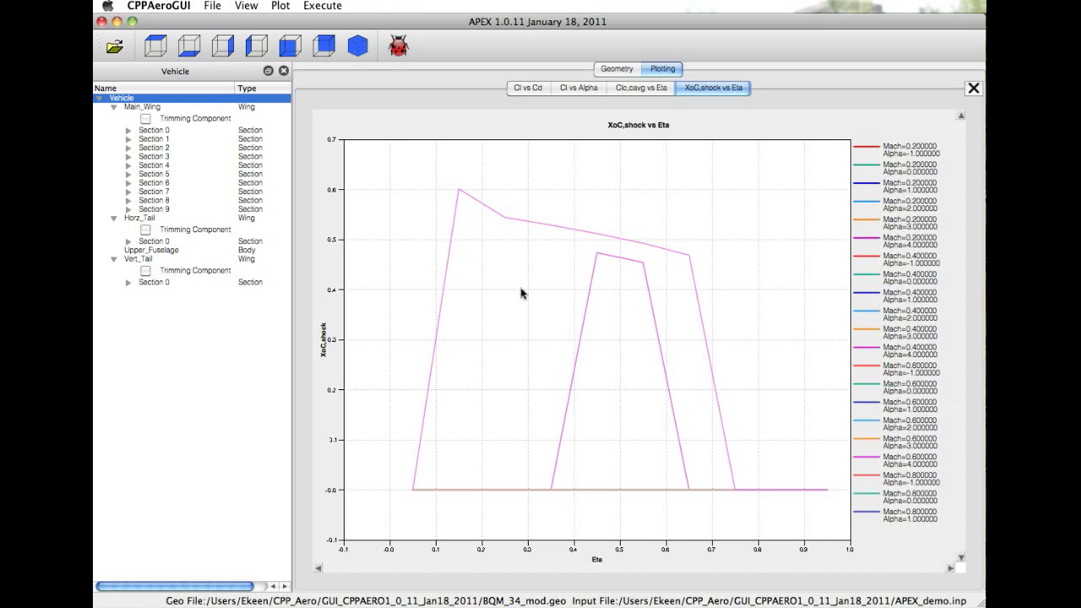
mouse_move(538, 304)
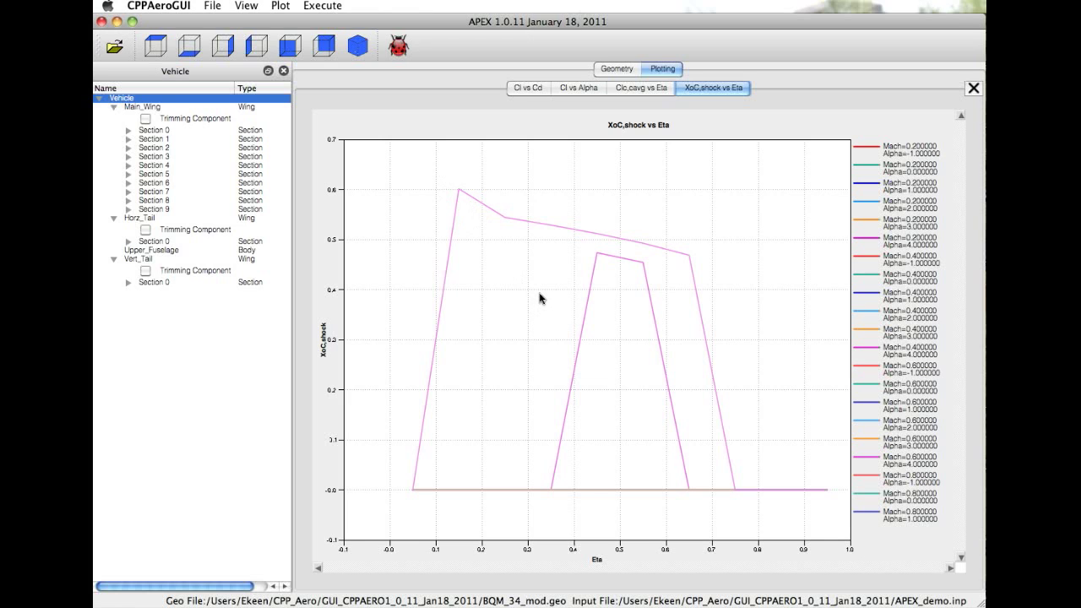
mouse_move(555, 302)
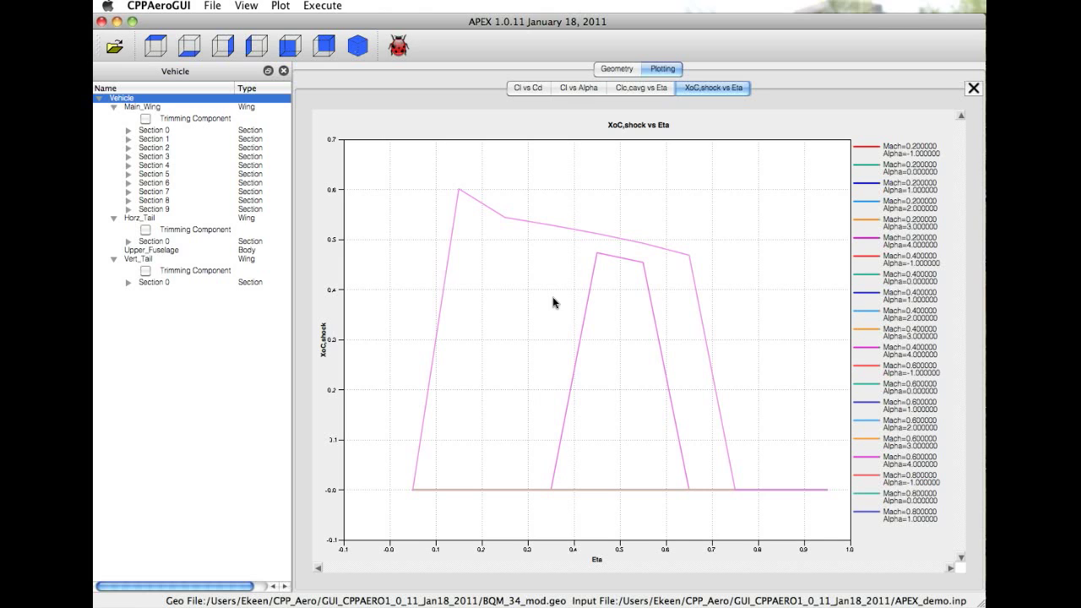
mouse_move(600, 279)
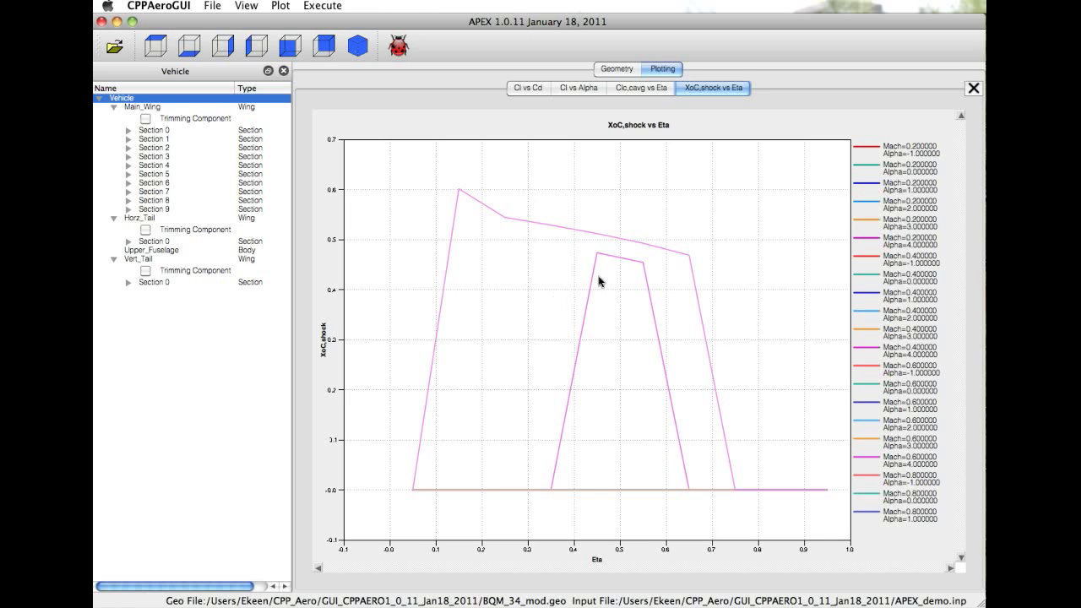
mouse_move(591, 288)
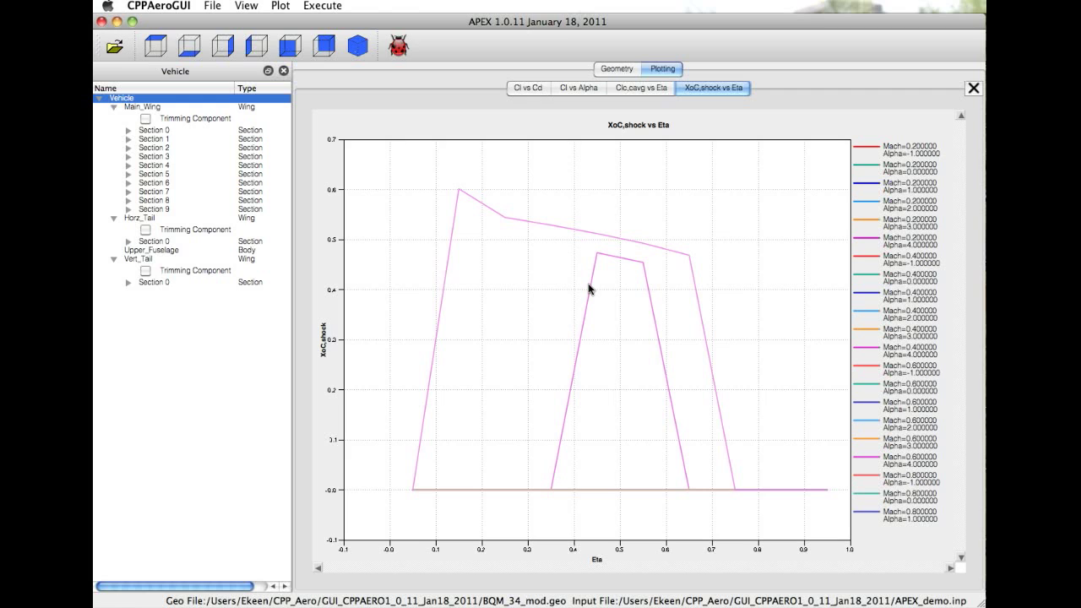
mouse_move(594, 286)
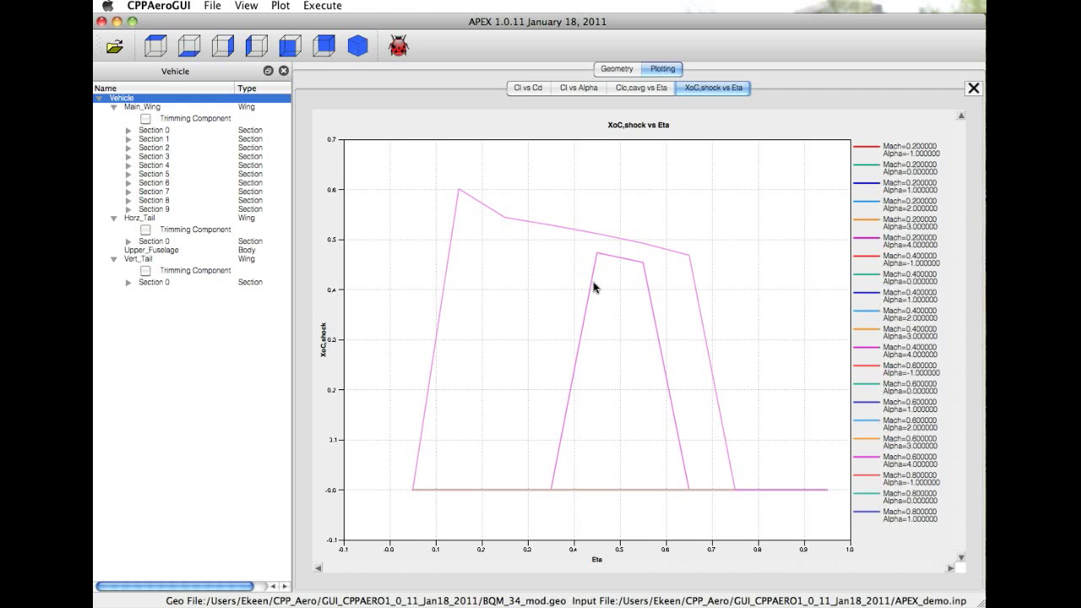
mouse_move(478, 157)
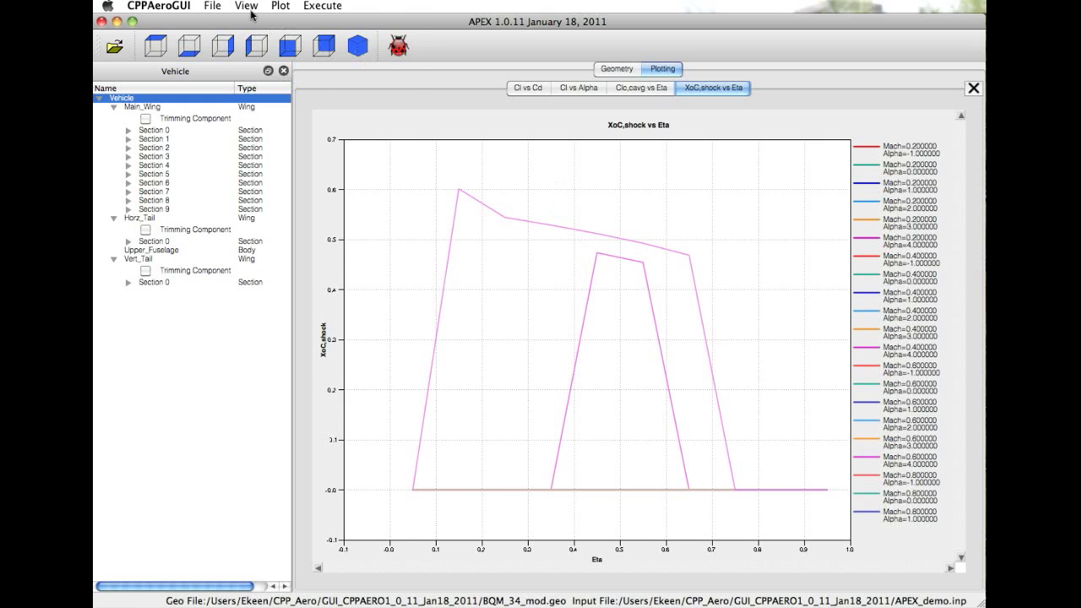
left_click(246, 6)
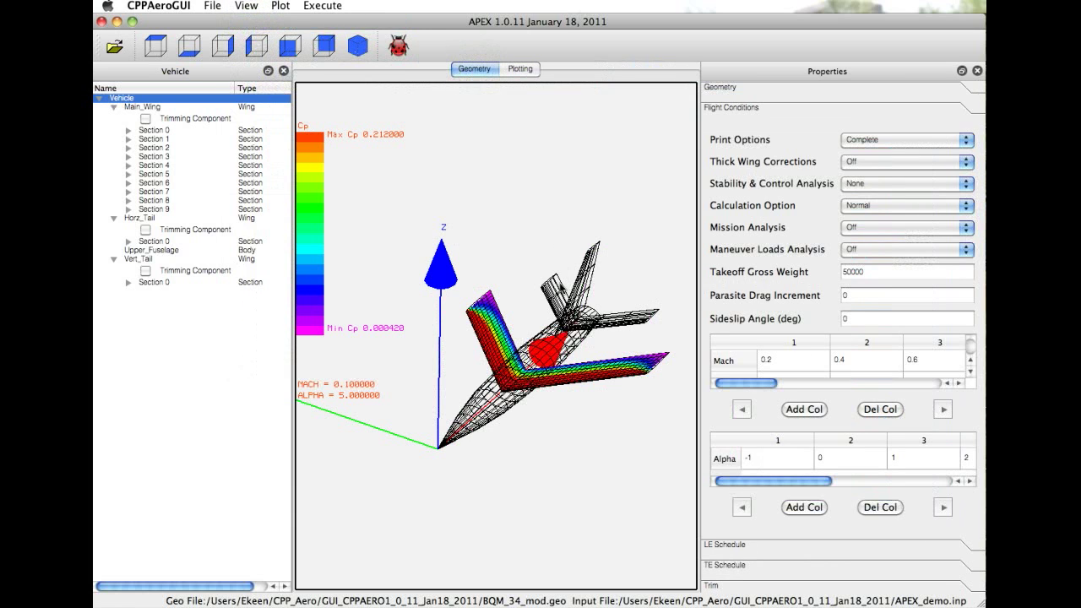
mouse_move(549, 407)
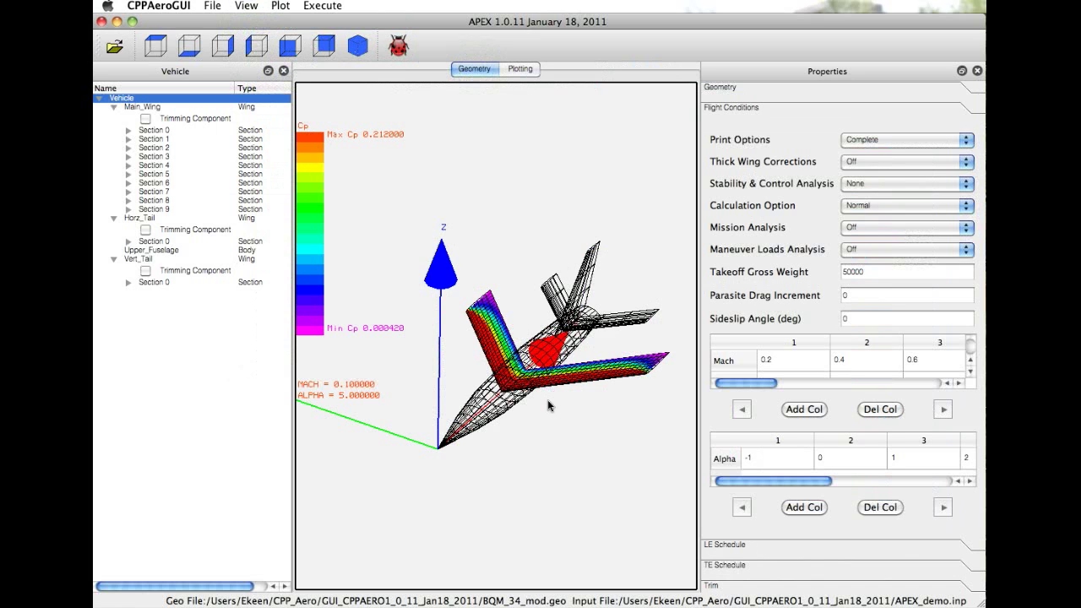
left_click(121, 98)
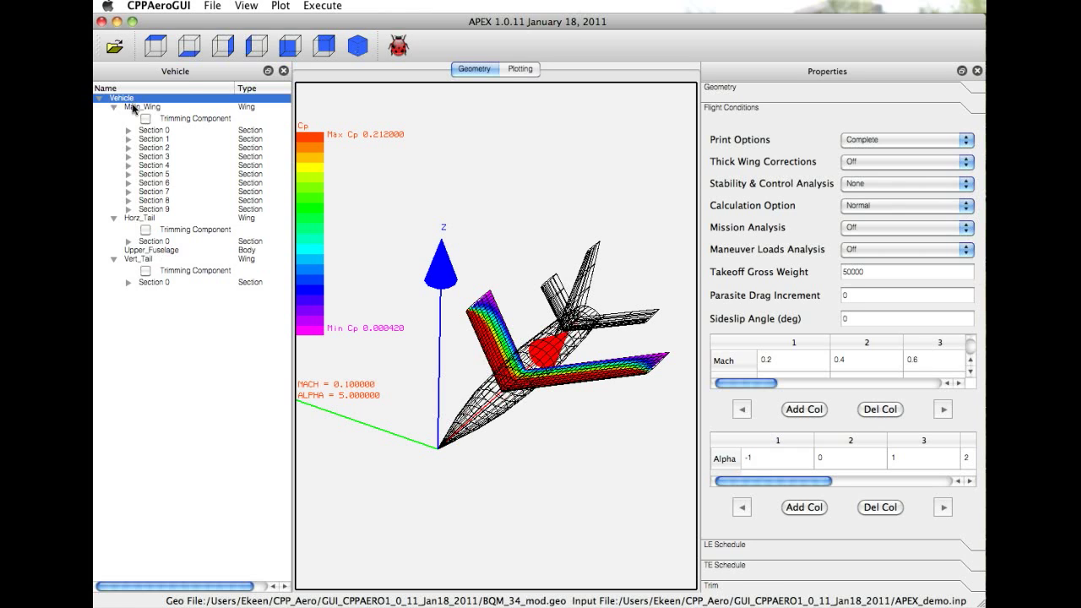
left_click(142, 107)
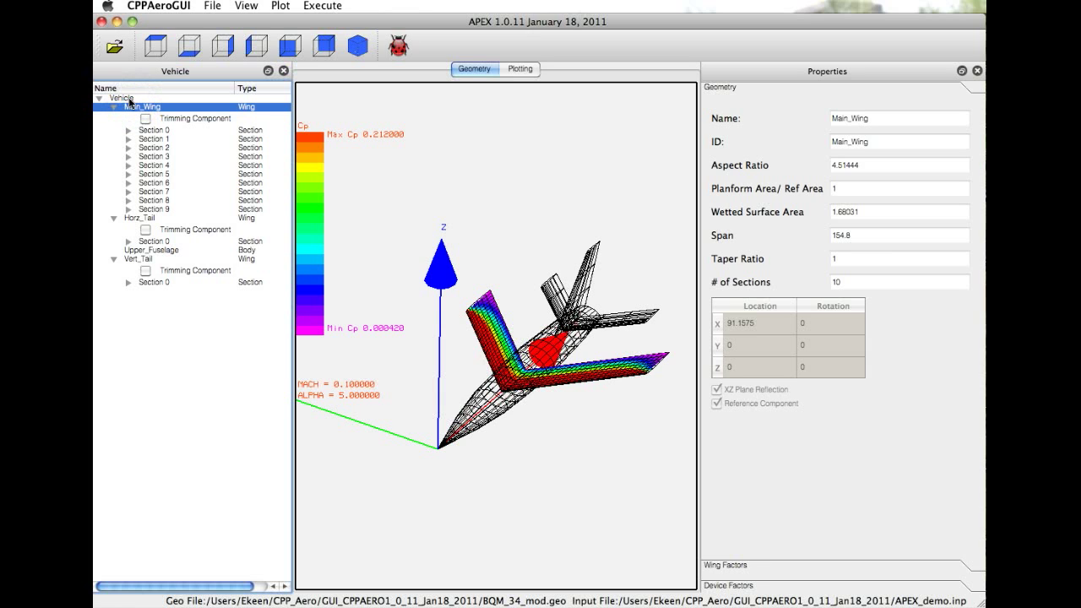
left_click(121, 98)
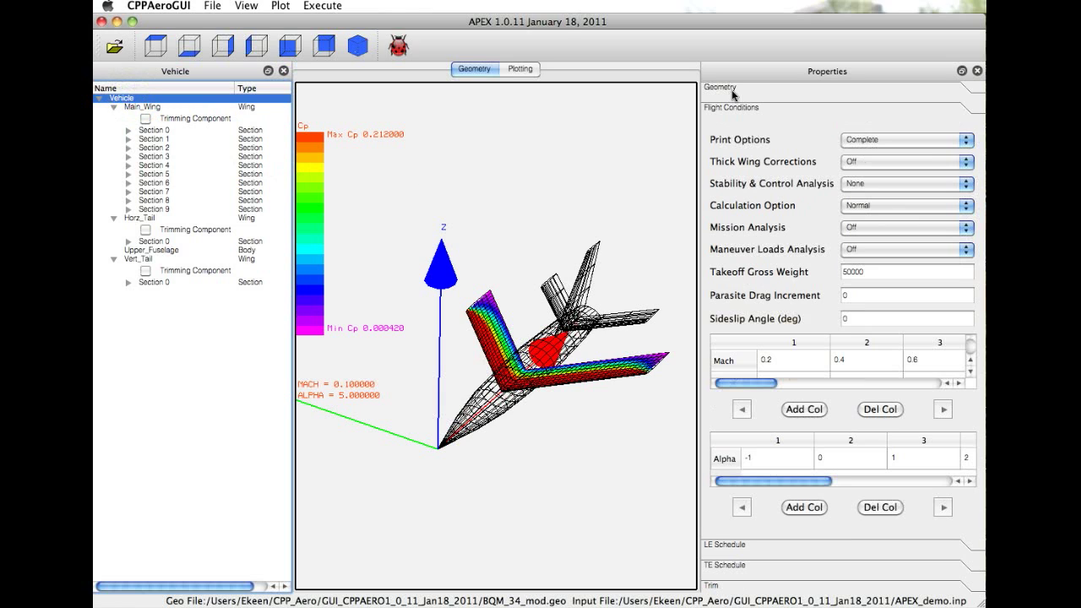
left_click(720, 88)
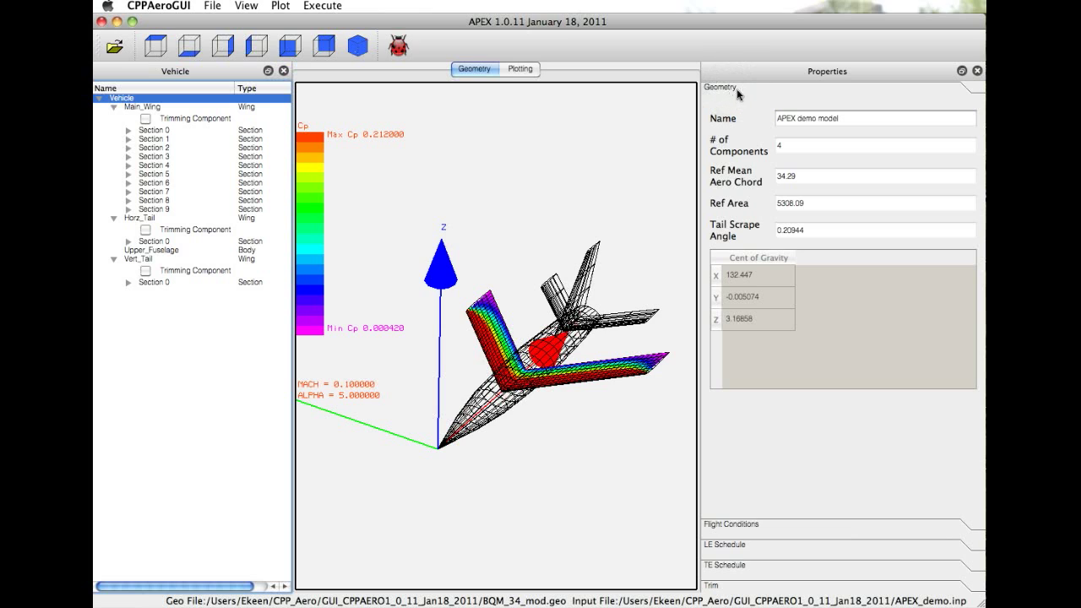
mouse_move(782, 489)
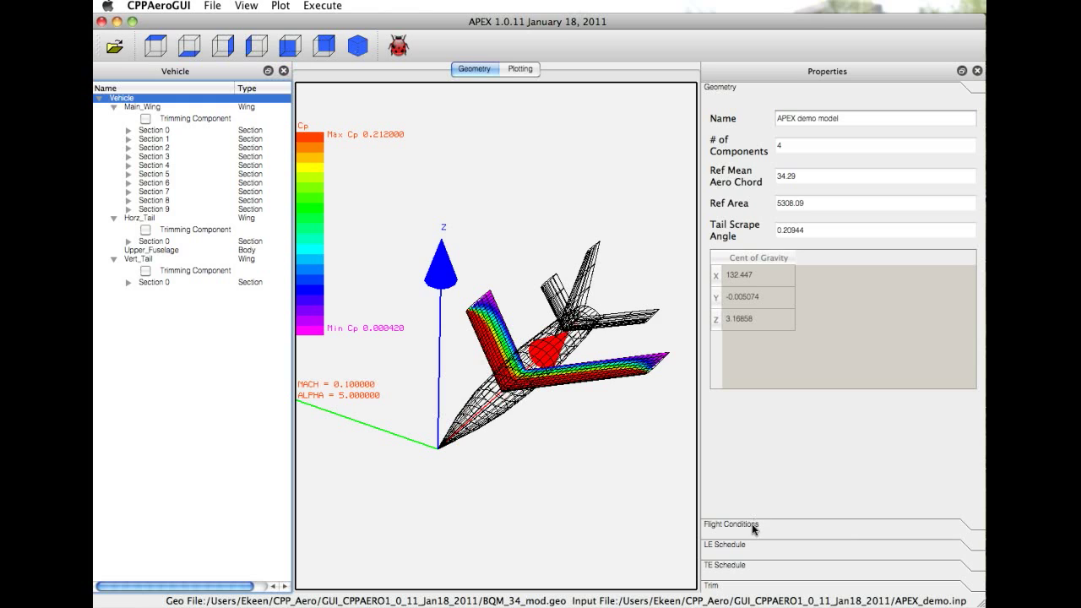
mouse_move(771, 528)
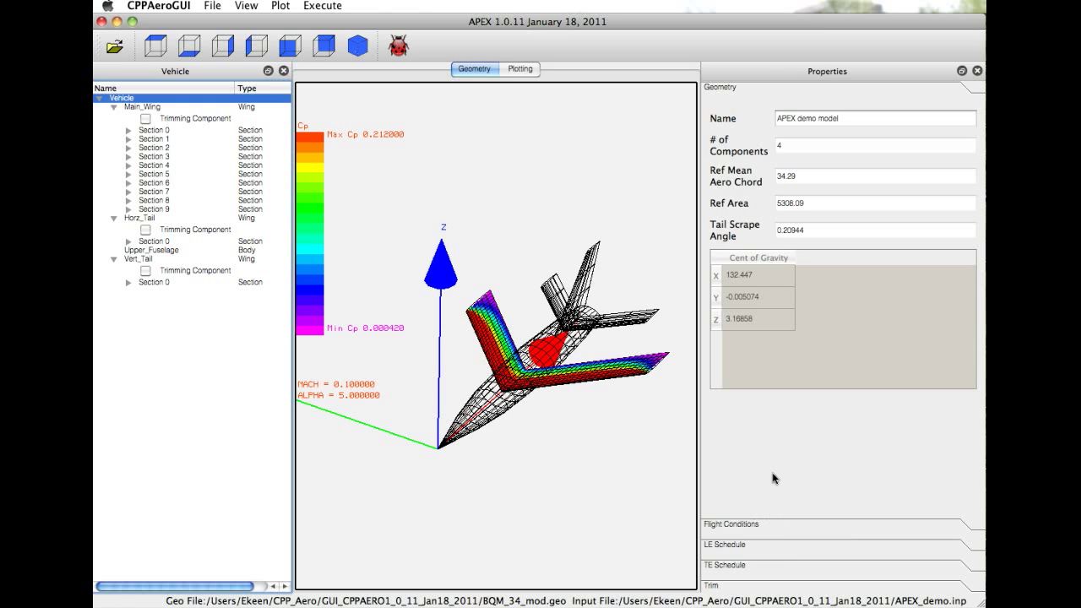
left_click(731, 524)
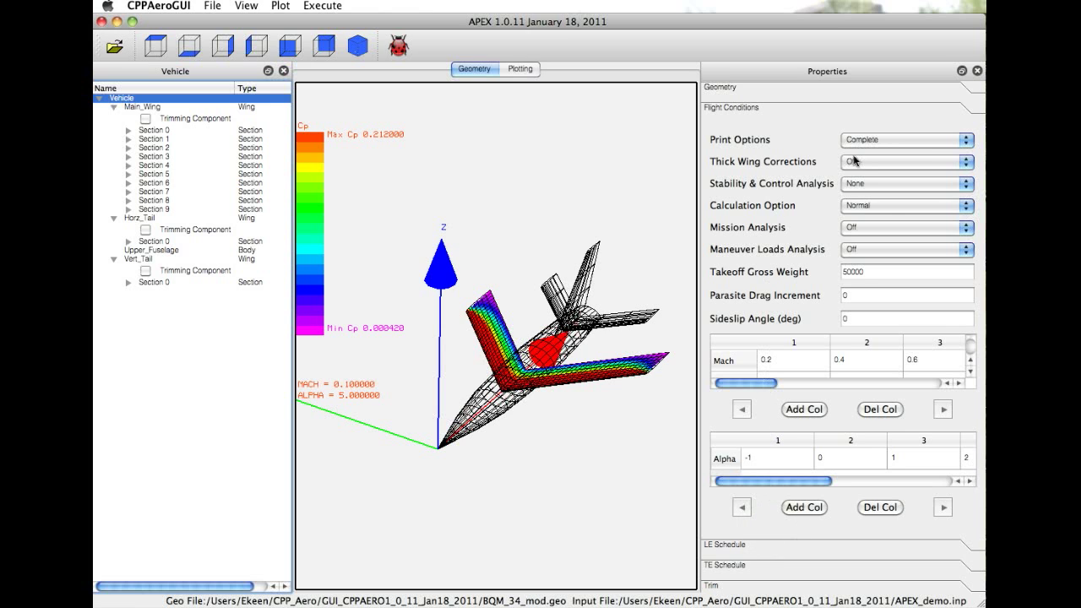
left_click(963, 140)
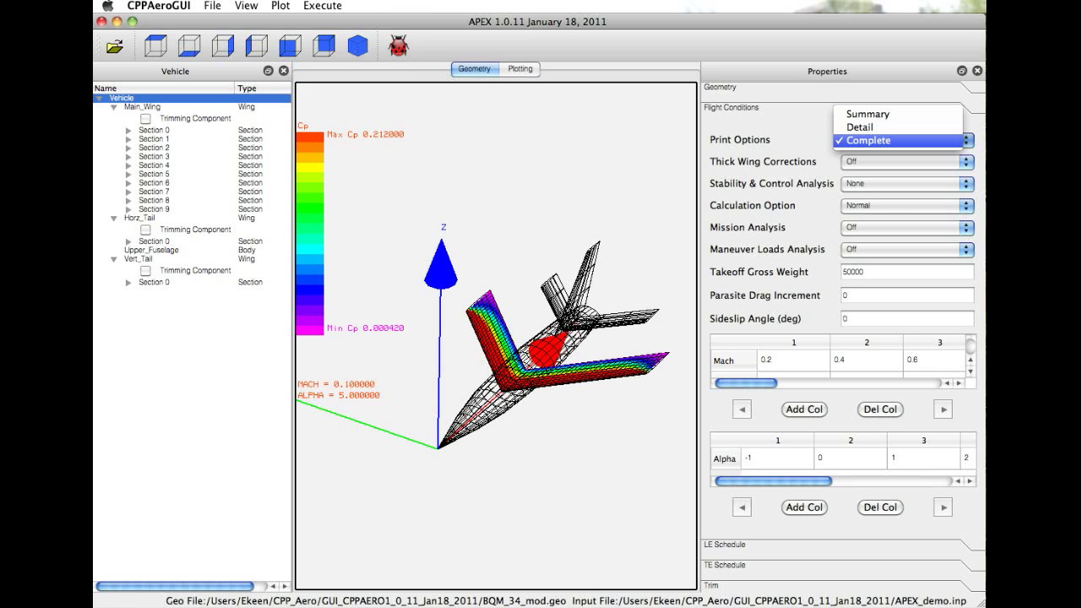
left_click(907, 141)
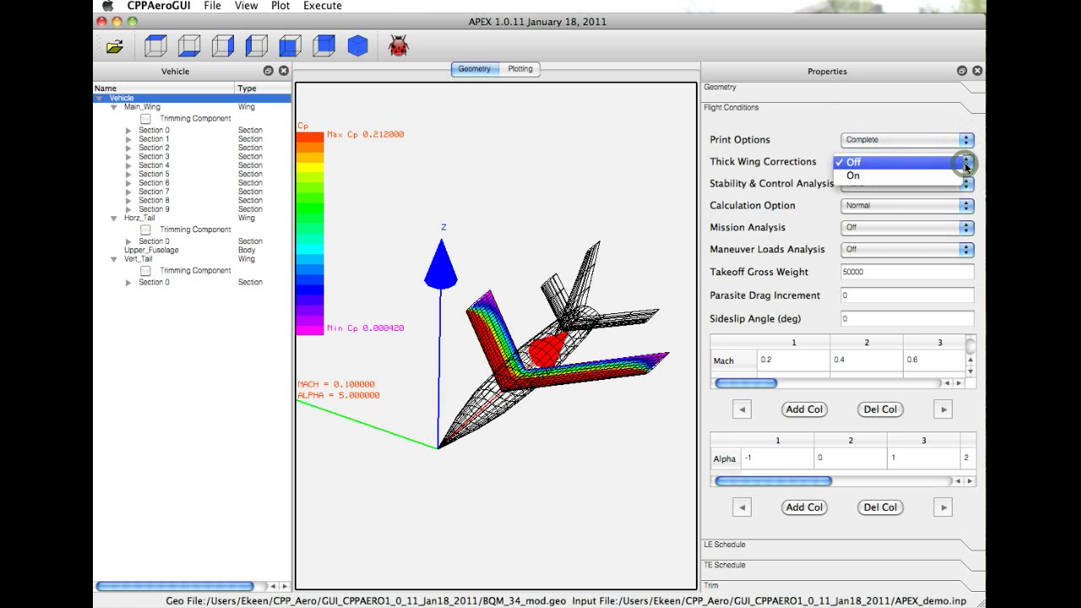
left_click(857, 161)
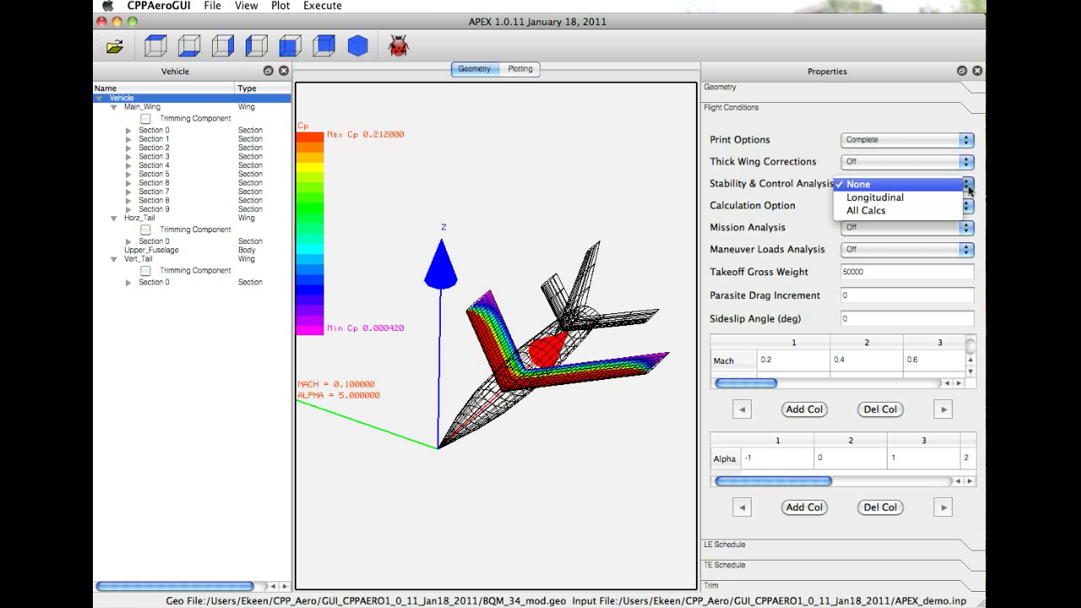
left_click(858, 184)
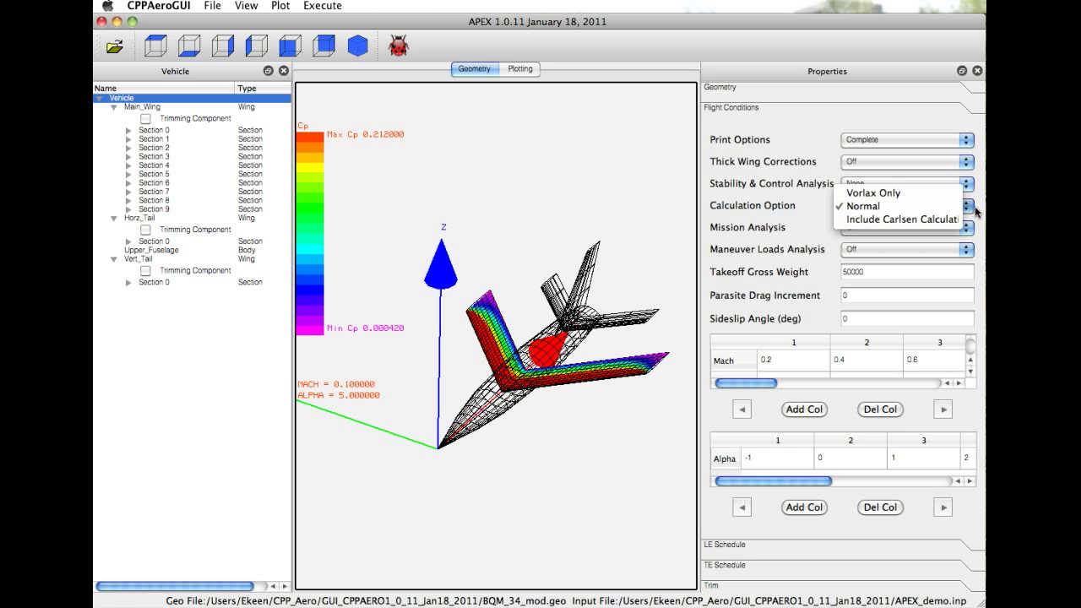
left_click(861, 205)
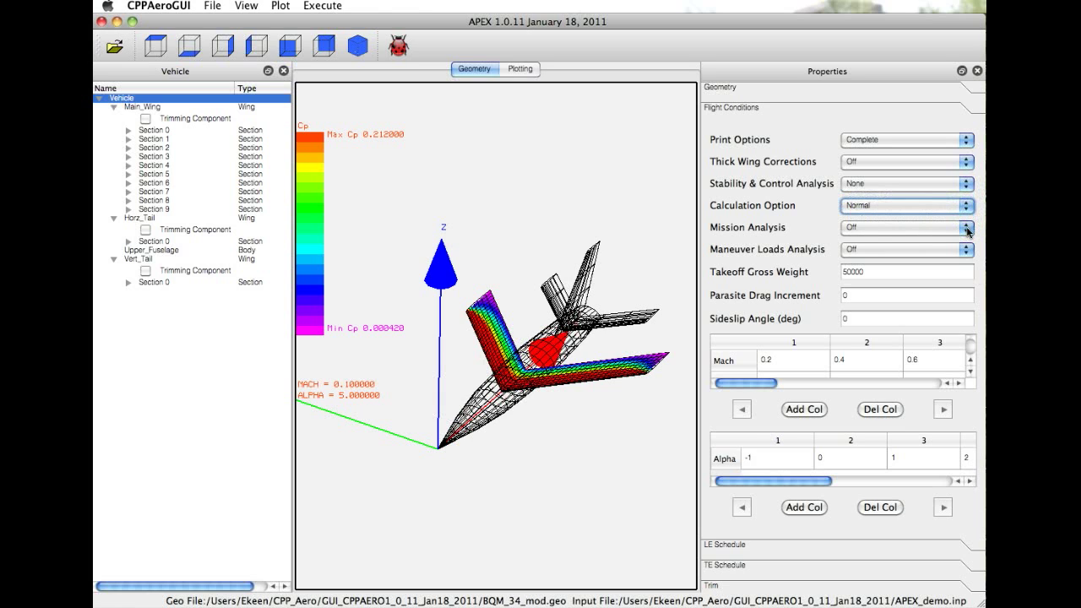
left_click(967, 228)
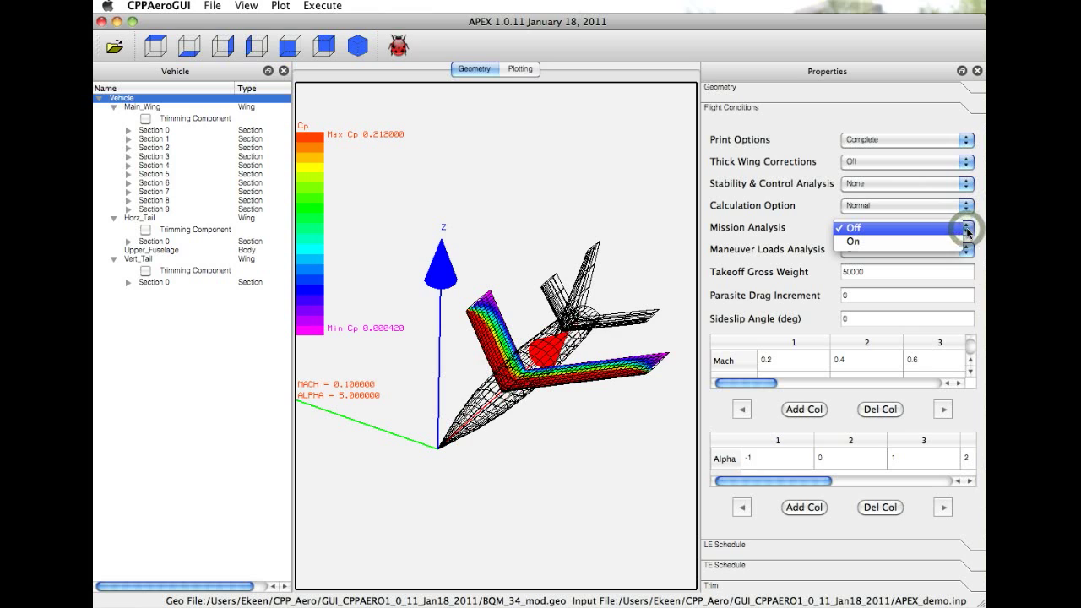
left_click(852, 227)
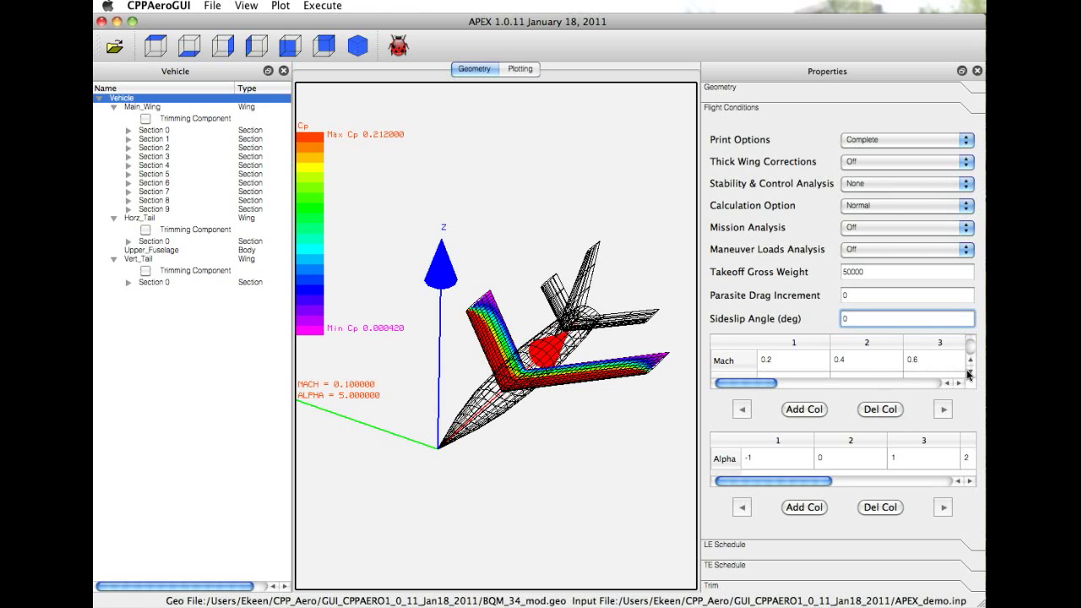
left_click(906, 318)
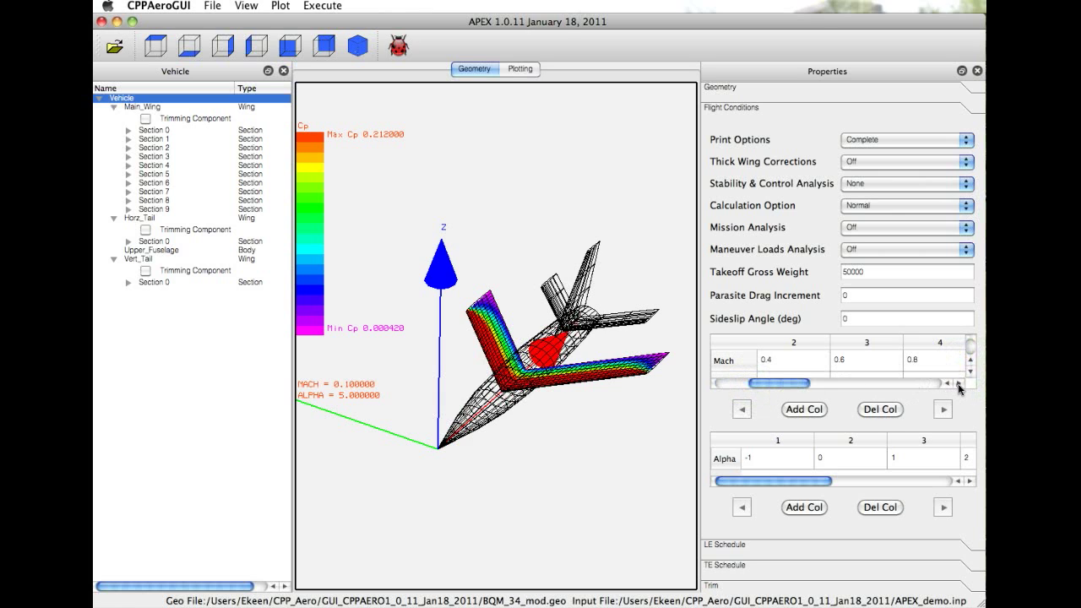
left_click(952, 383)
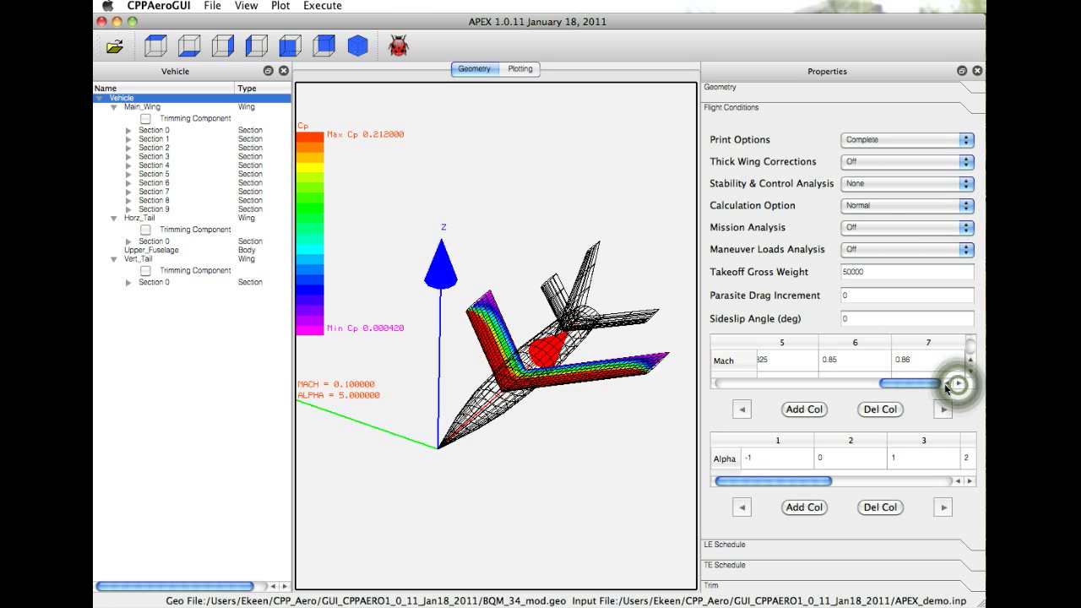
left_click(944, 386)
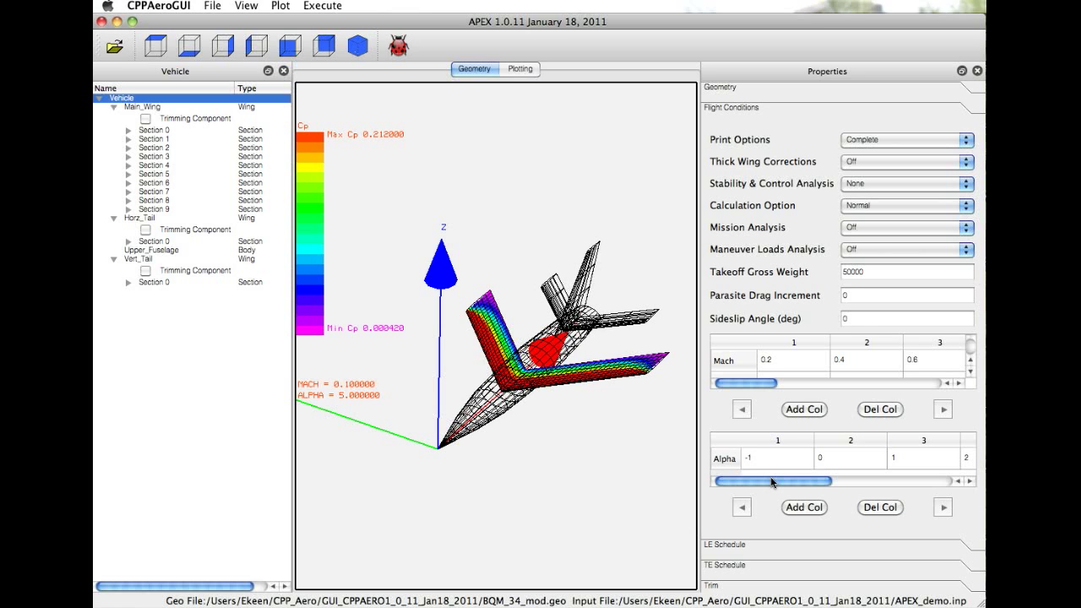
mouse_move(760, 549)
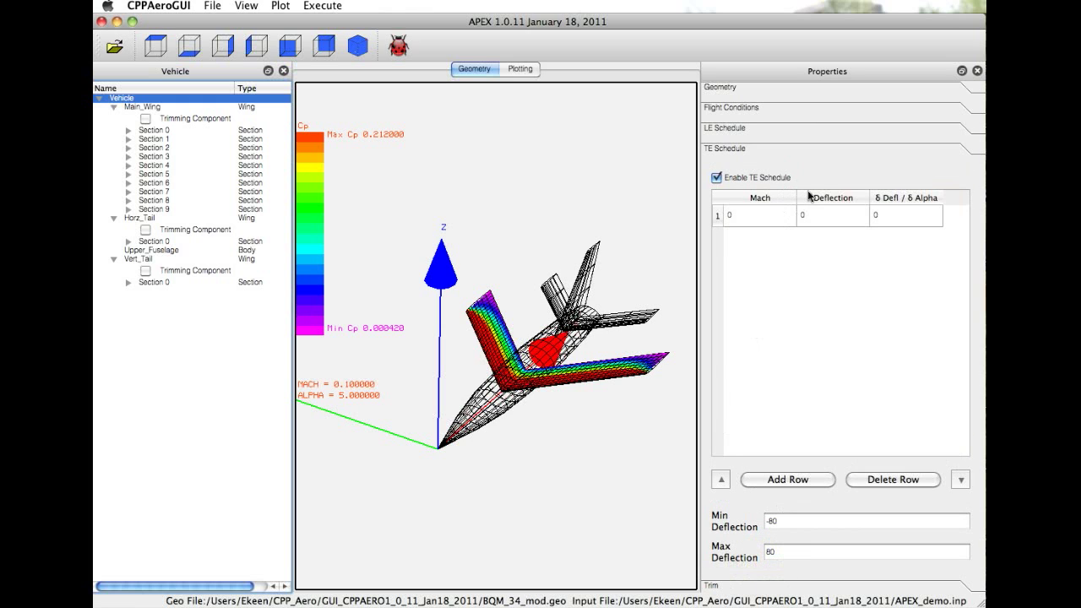
mouse_move(819, 183)
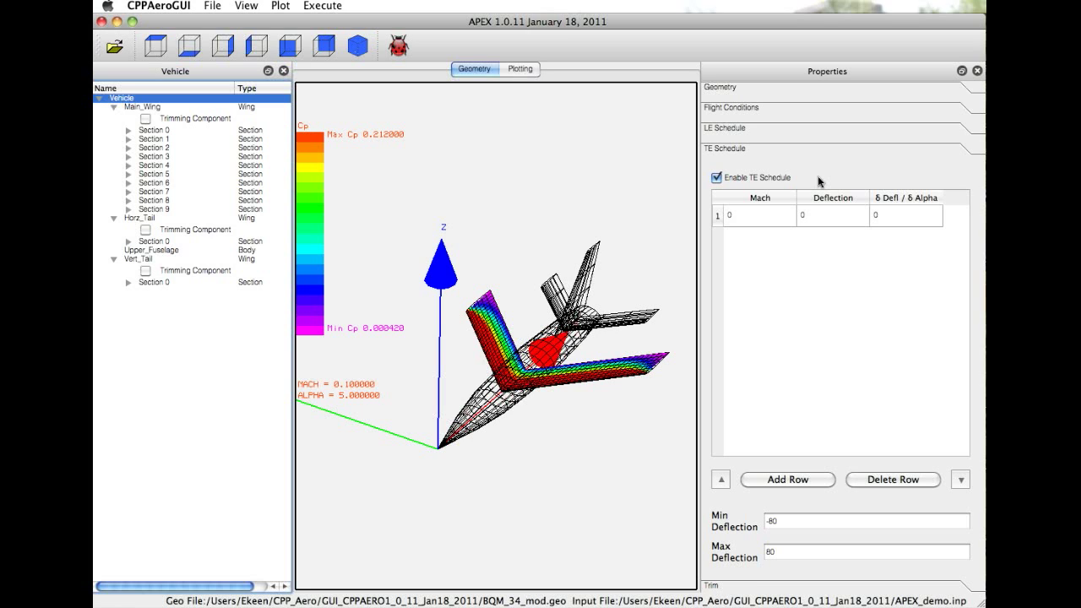
mouse_move(744, 438)
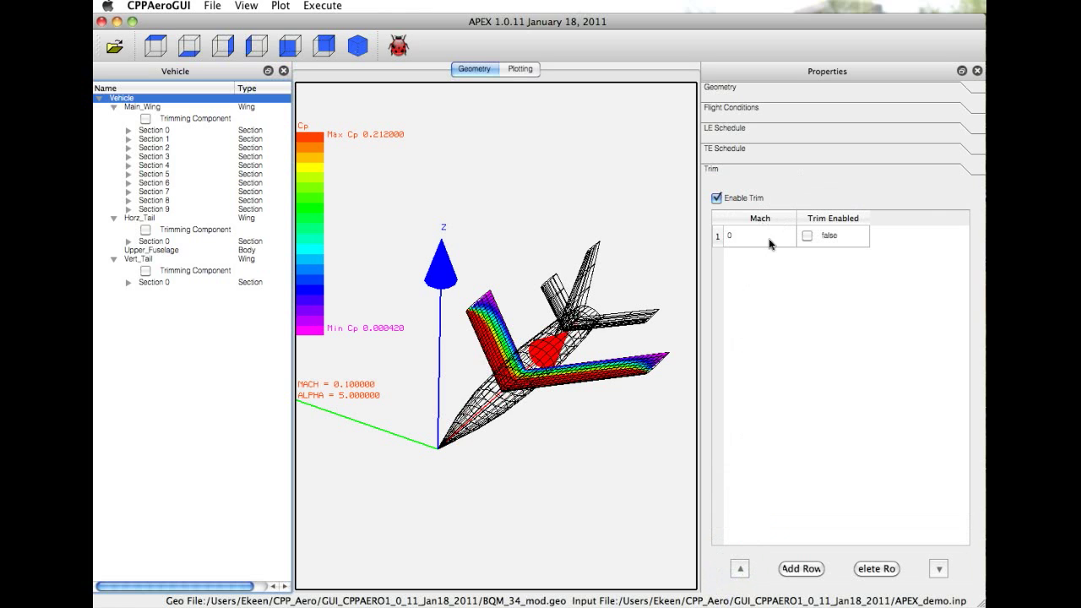
Step: Add a second trim row at Mach 0.4 and mark Horz_Tail as the trimming component
left_click(800, 568)
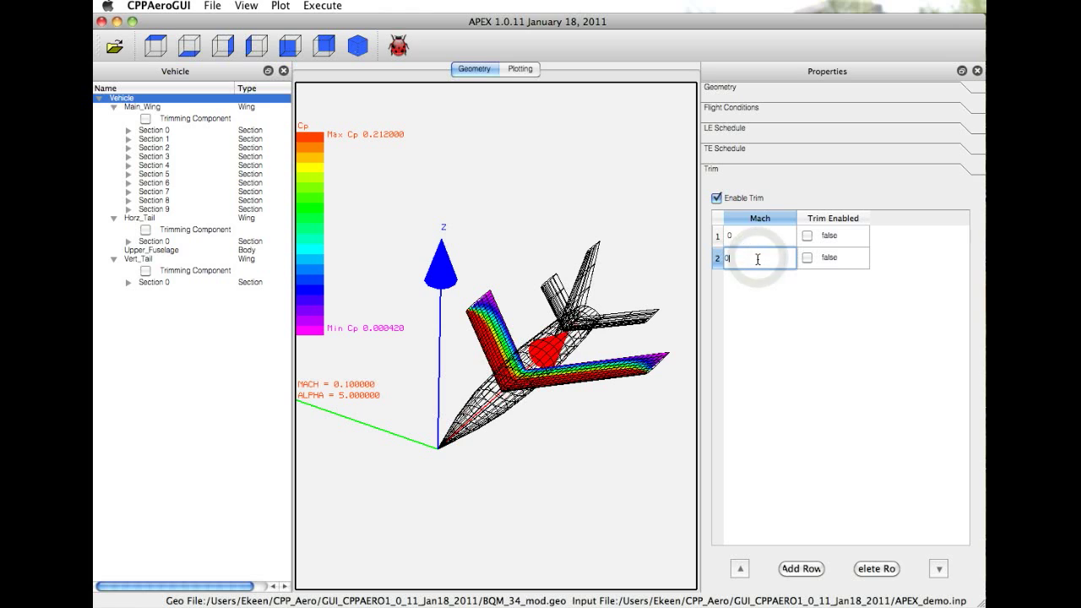
type("0.4")
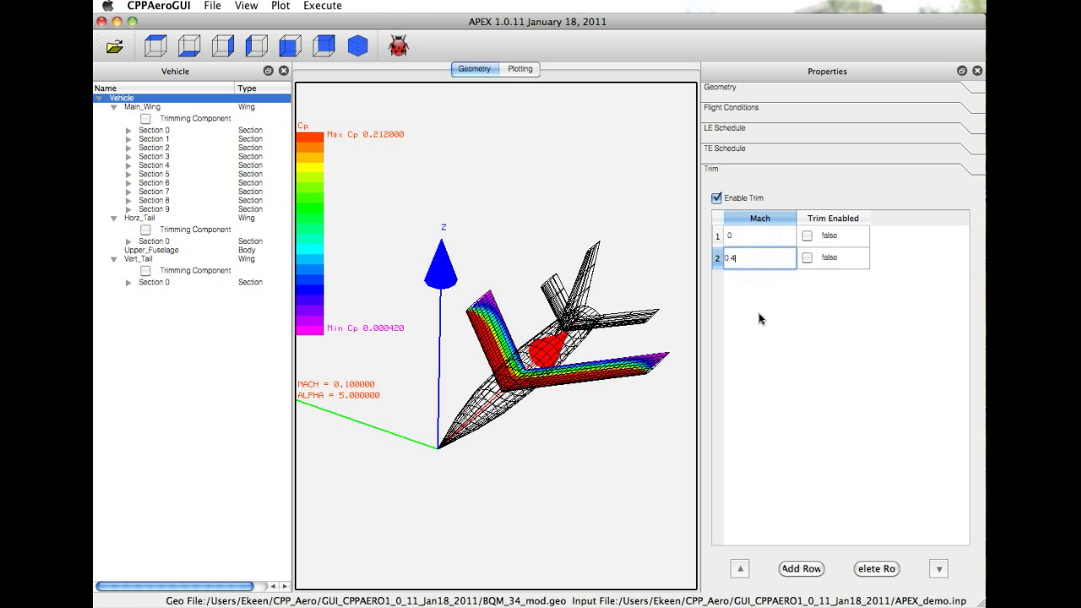
left_click(809, 258)
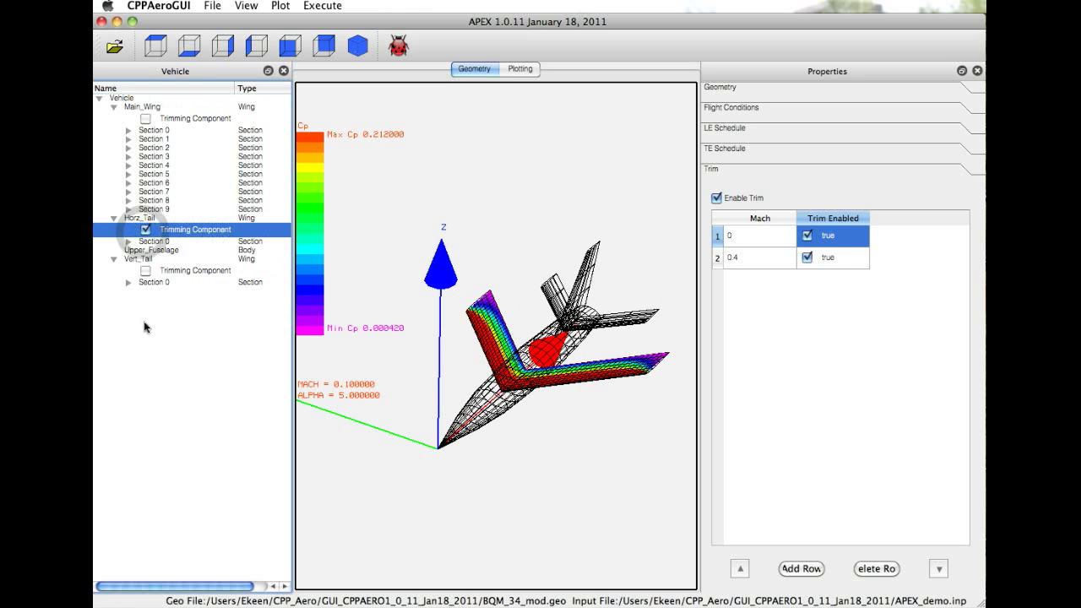
left_click(147, 229)
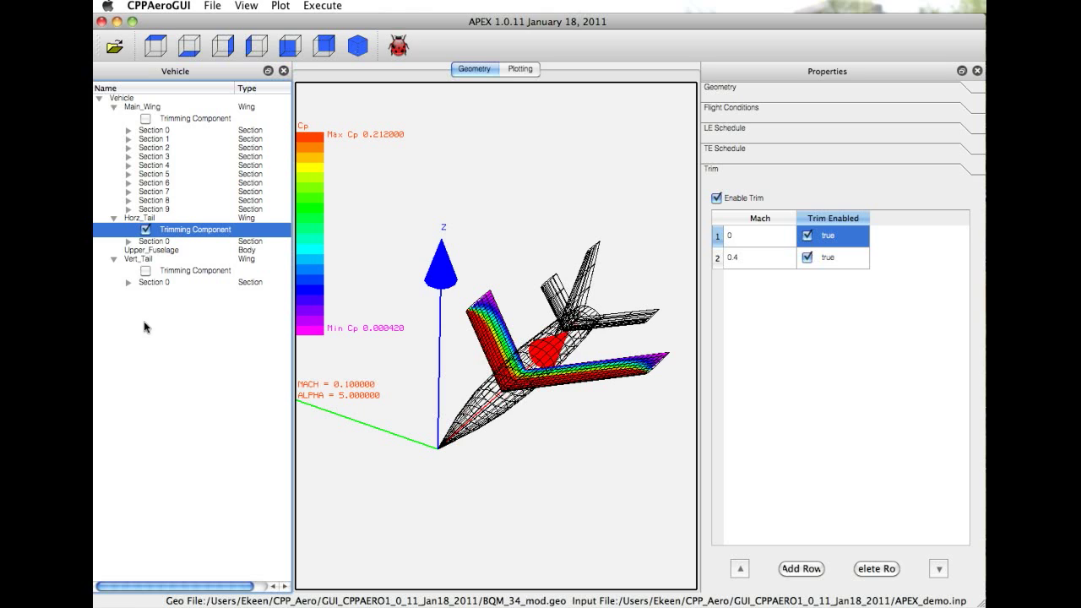
mouse_move(135, 108)
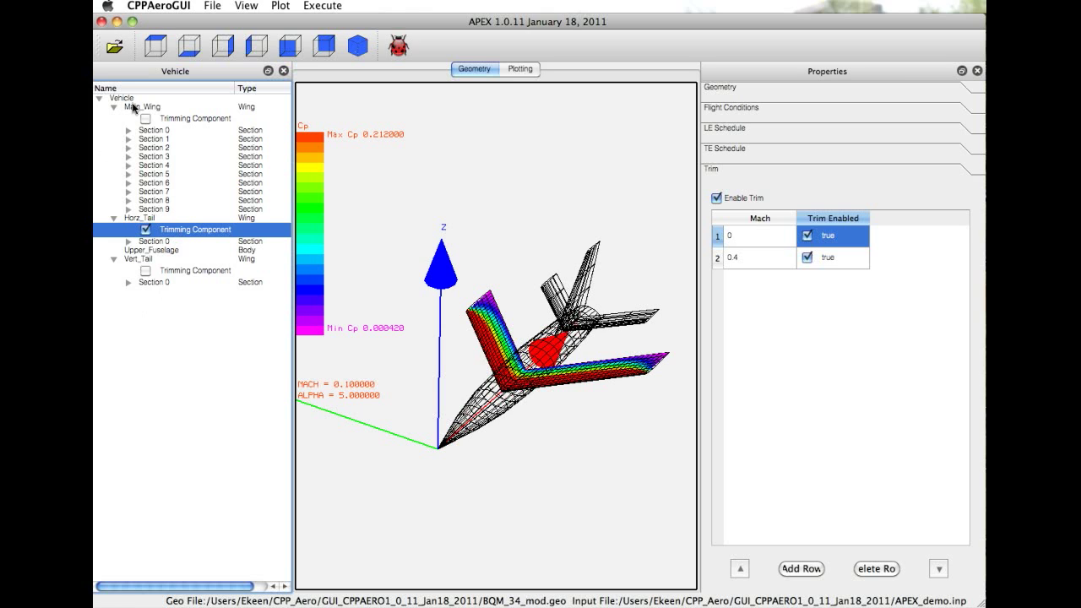
Step: Select Main_Wing in the Vehicle tree to show its aspect ratio, span and sections
left_click(141, 107)
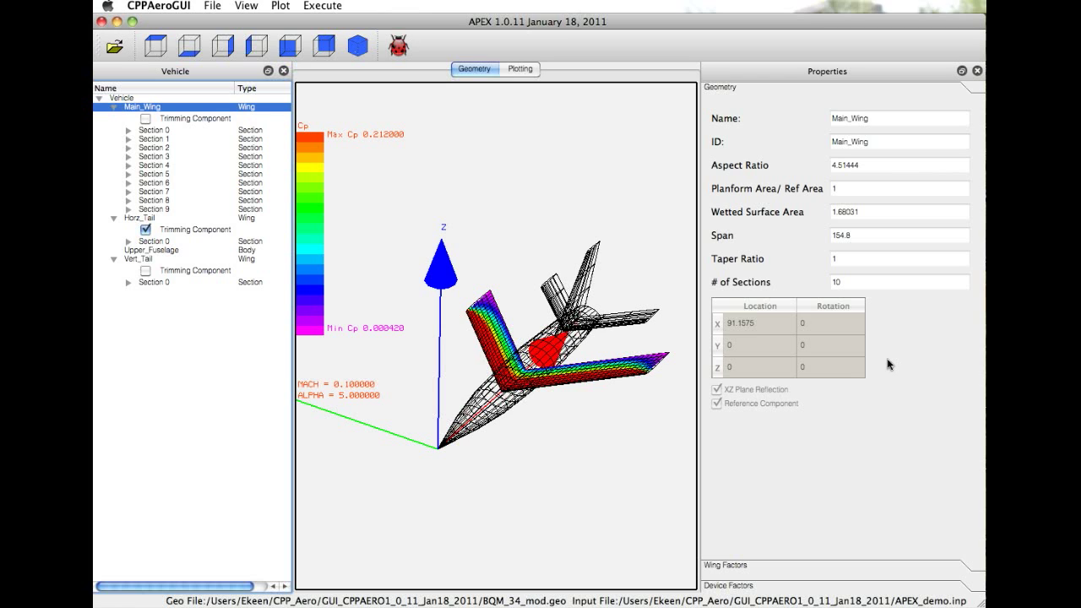
mouse_move(890, 364)
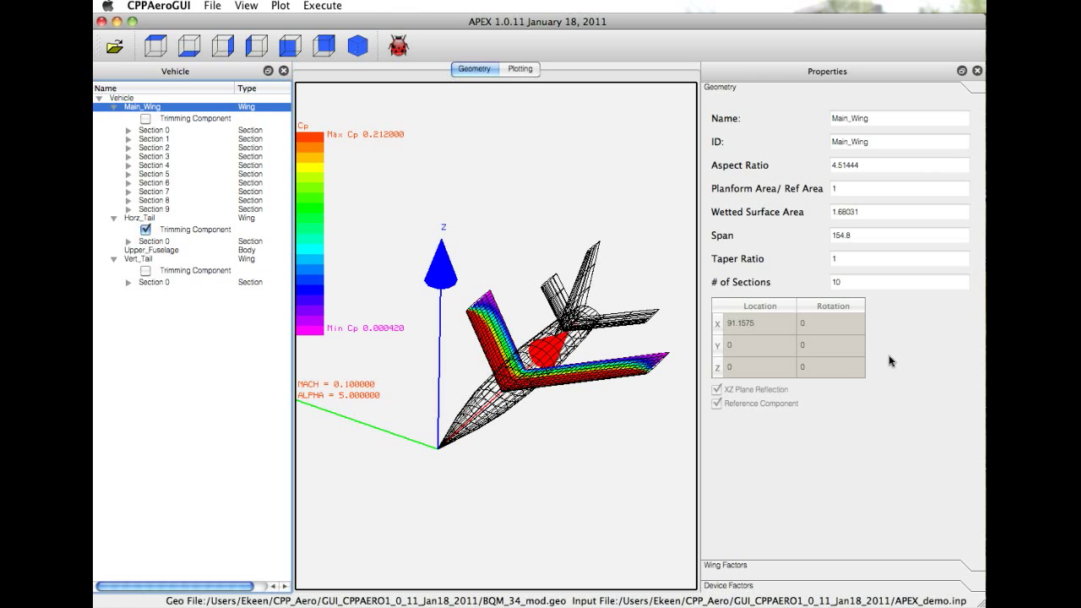
mouse_move(856, 418)
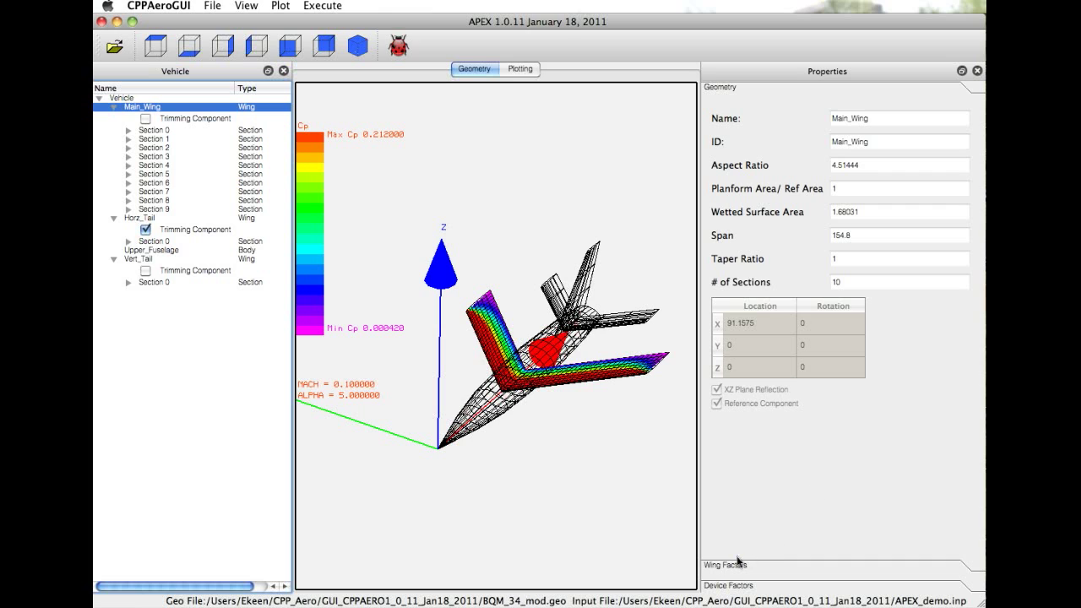
mouse_move(739, 566)
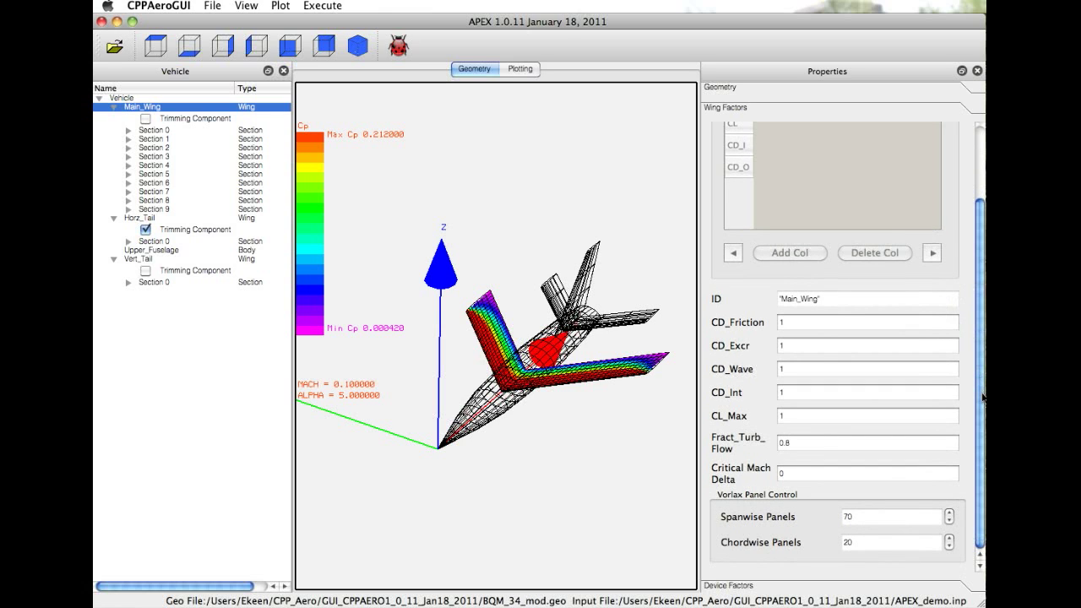
mouse_move(976, 387)
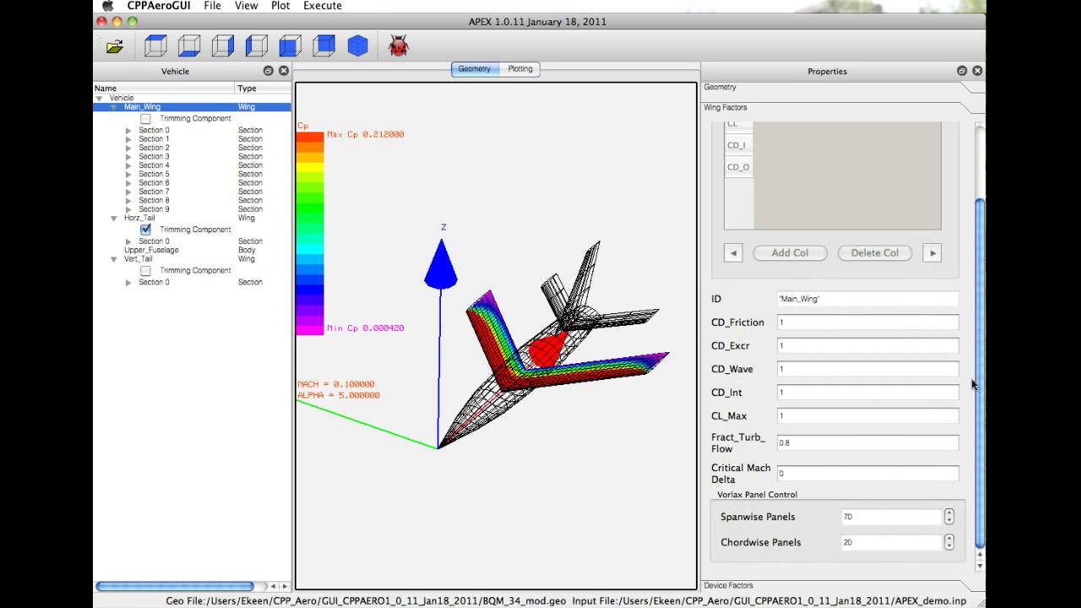
mouse_move(836, 336)
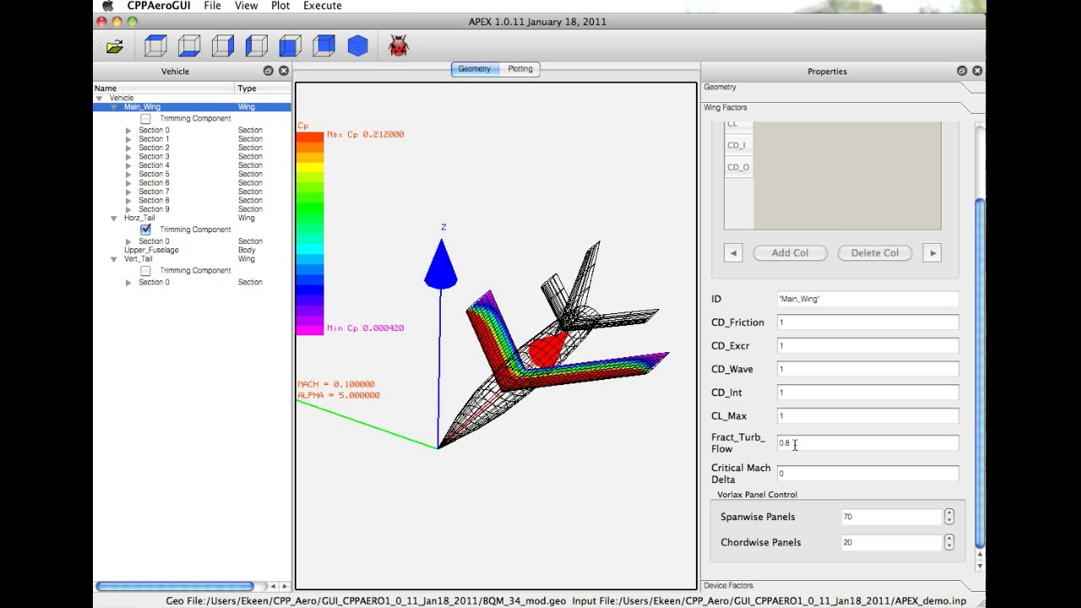
mouse_move(791, 474)
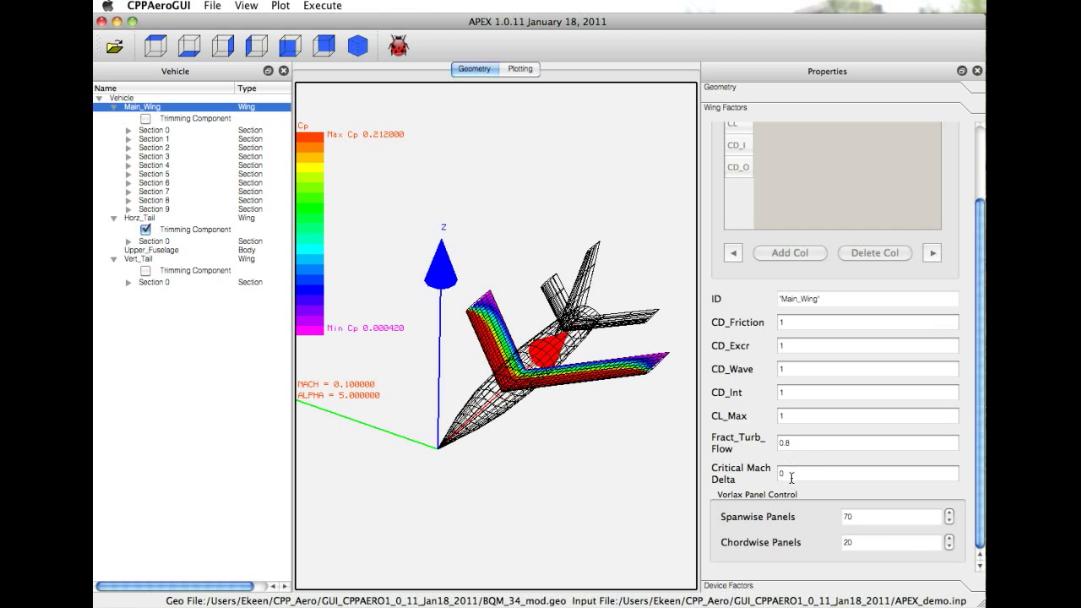
Step: Check Critical Mach Delta in Wing Factors, then expand Main_Wing's Section 0
left_click(867, 473)
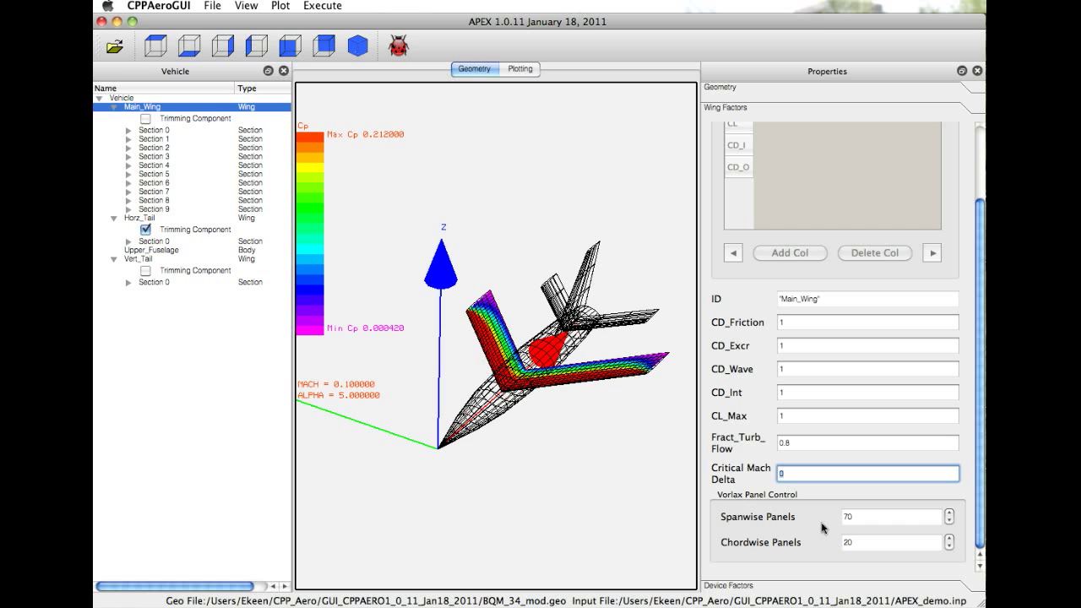
mouse_move(817, 545)
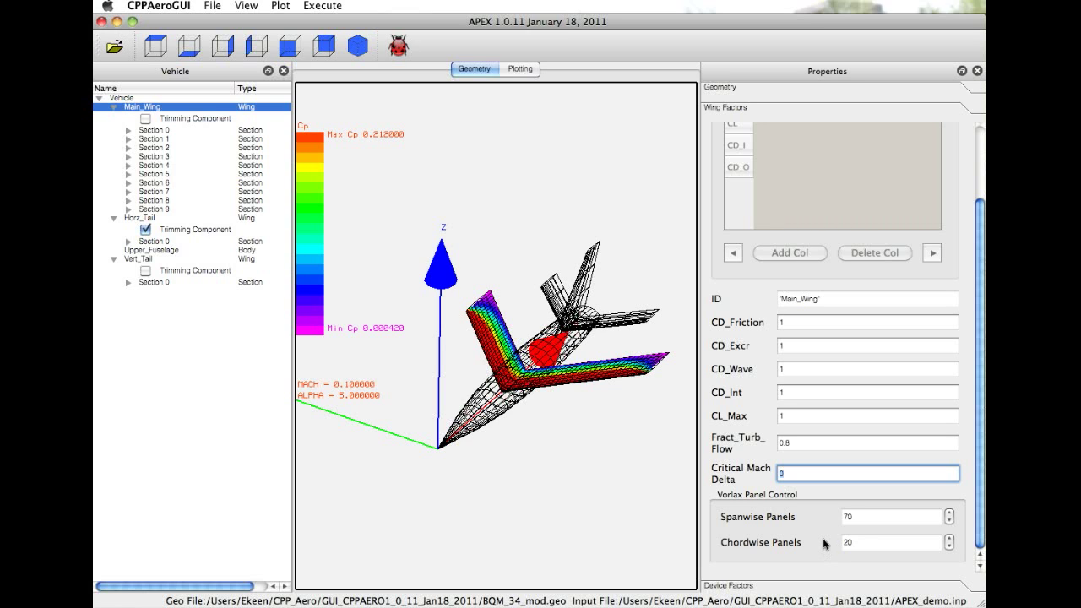
mouse_move(950, 553)
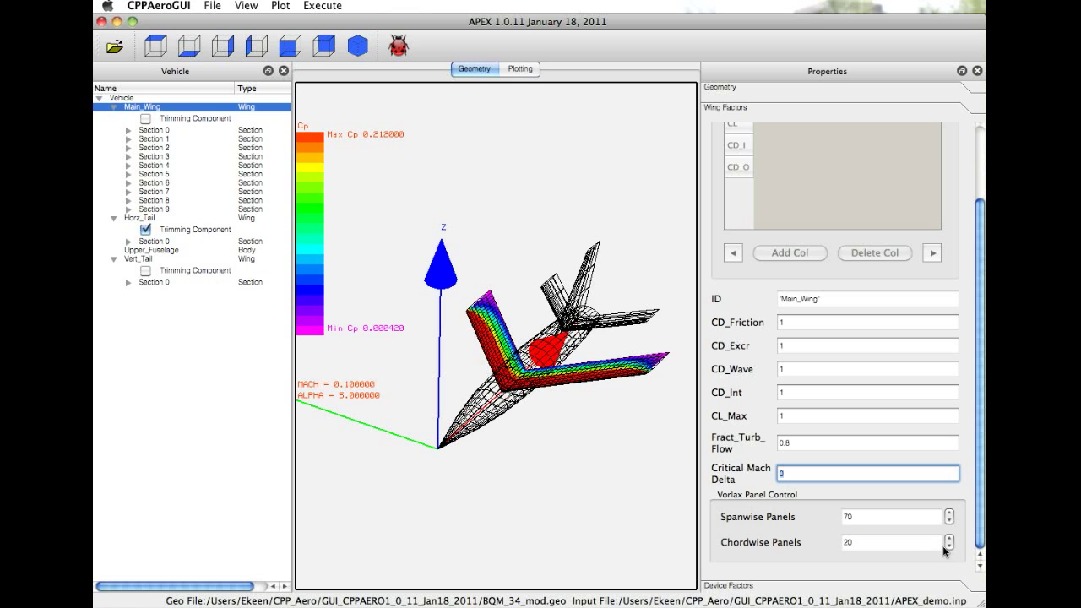
mouse_move(952, 551)
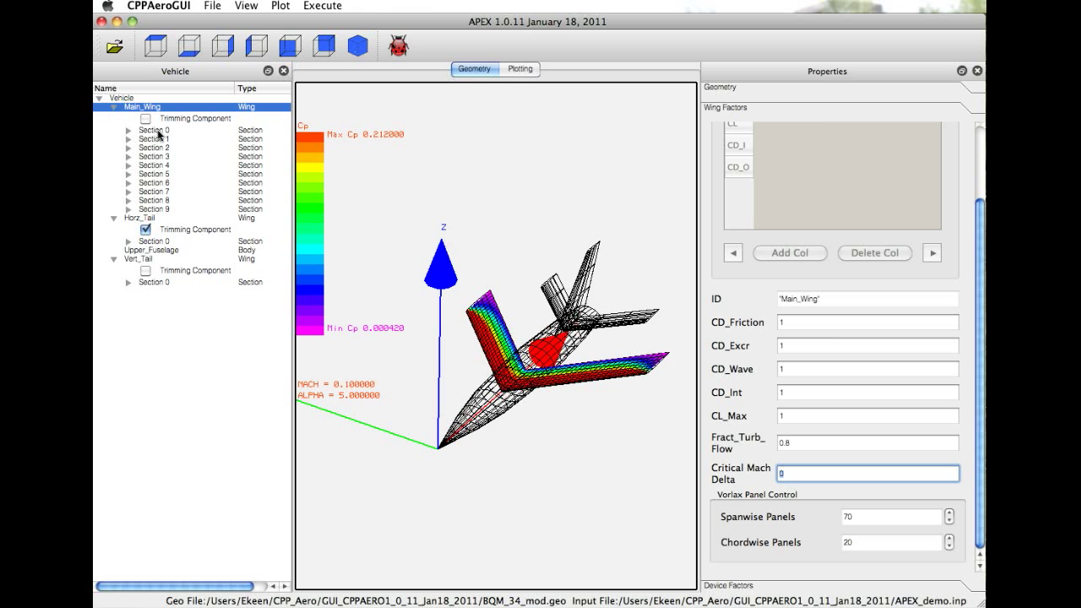
left_click(129, 129)
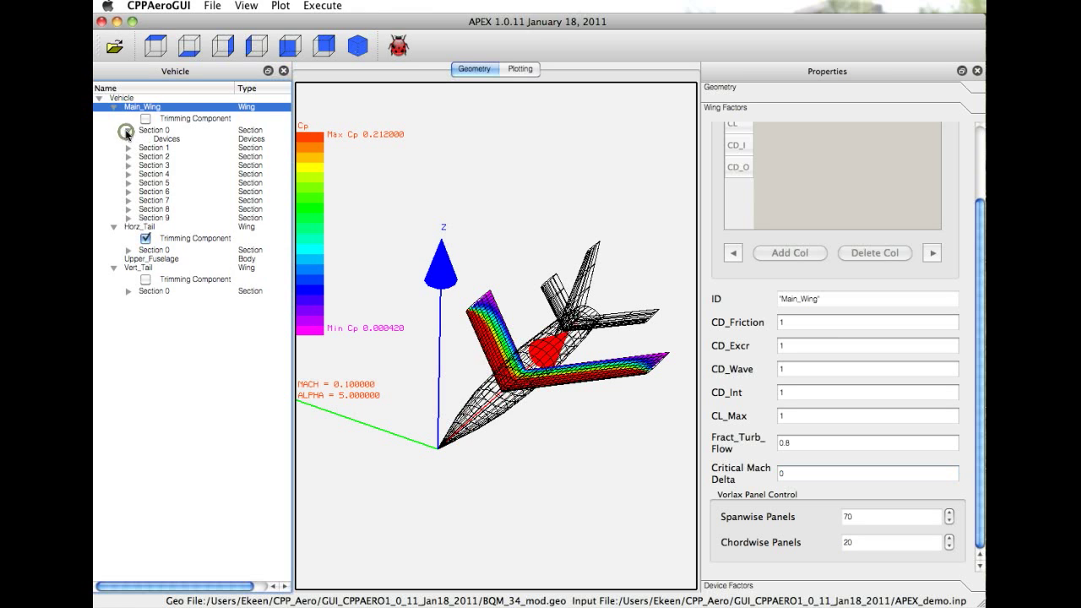
Step: Review Section 0's geometry properties and select its Devices entry
left_click(152, 130)
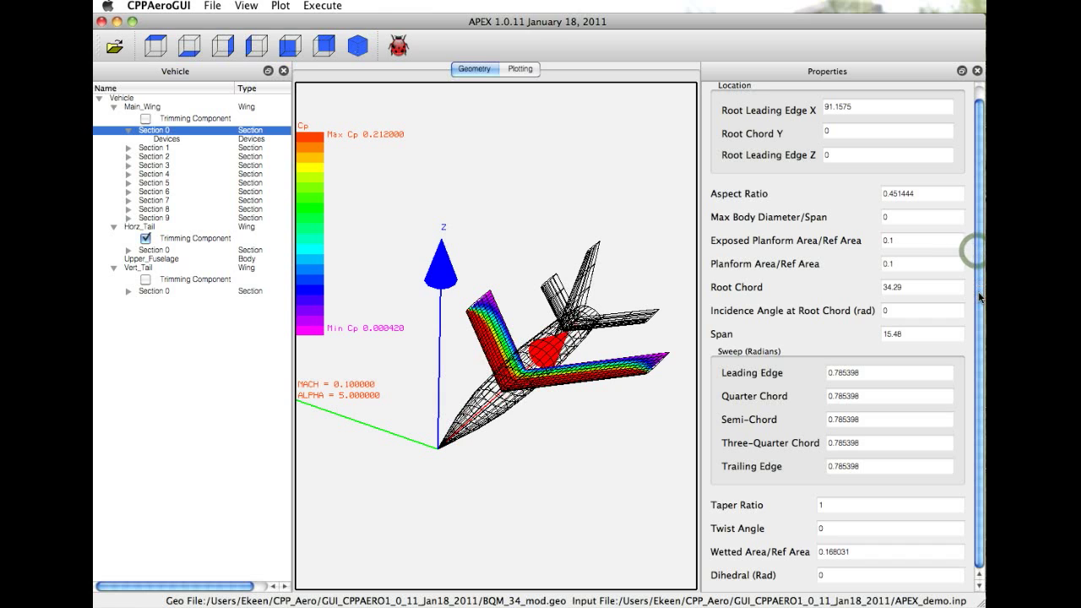
scroll("down", 3)
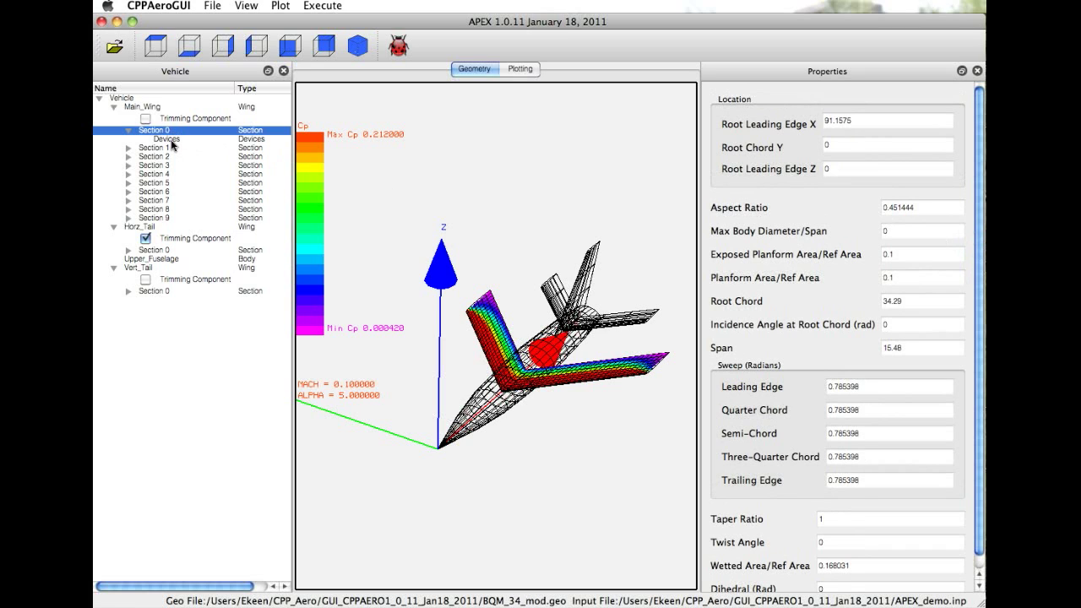
left_click(168, 138)
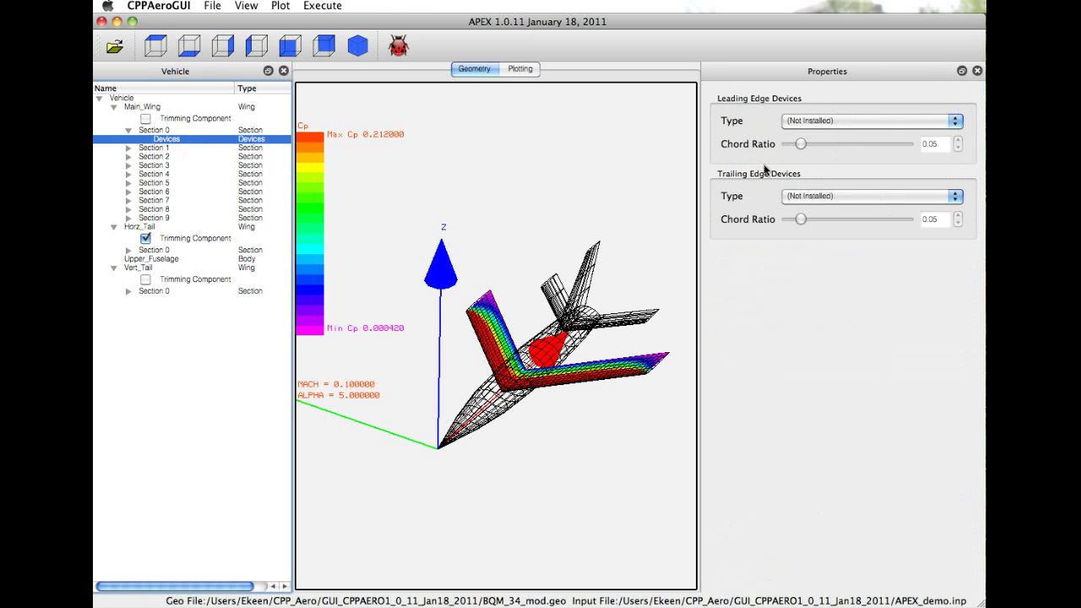
mouse_move(965, 127)
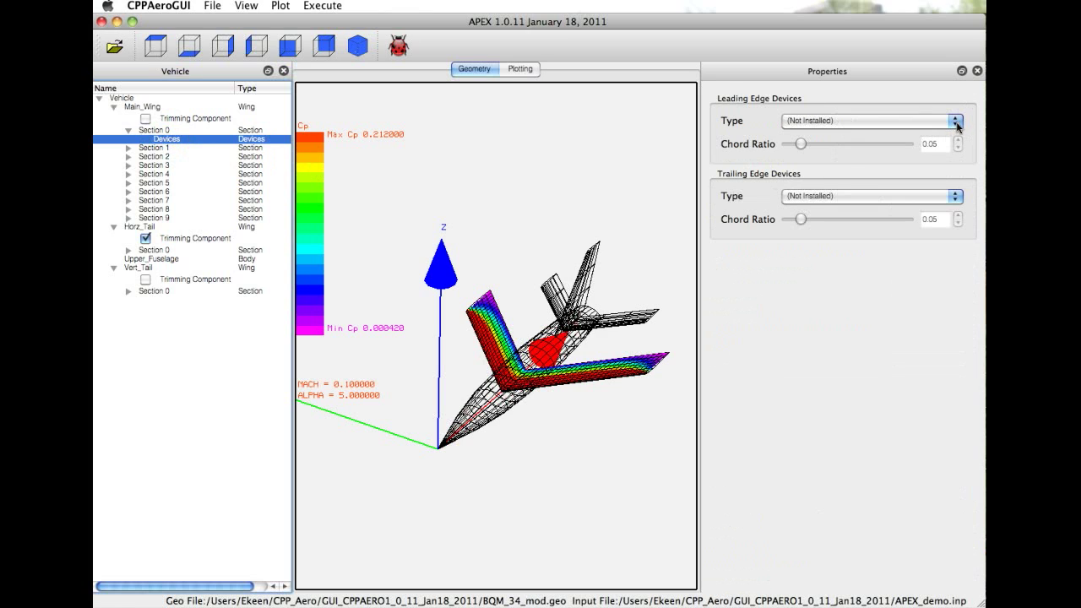
Step: Inspect the leading and trailing edge device type lists, leaving both Not Installed
left_click(955, 120)
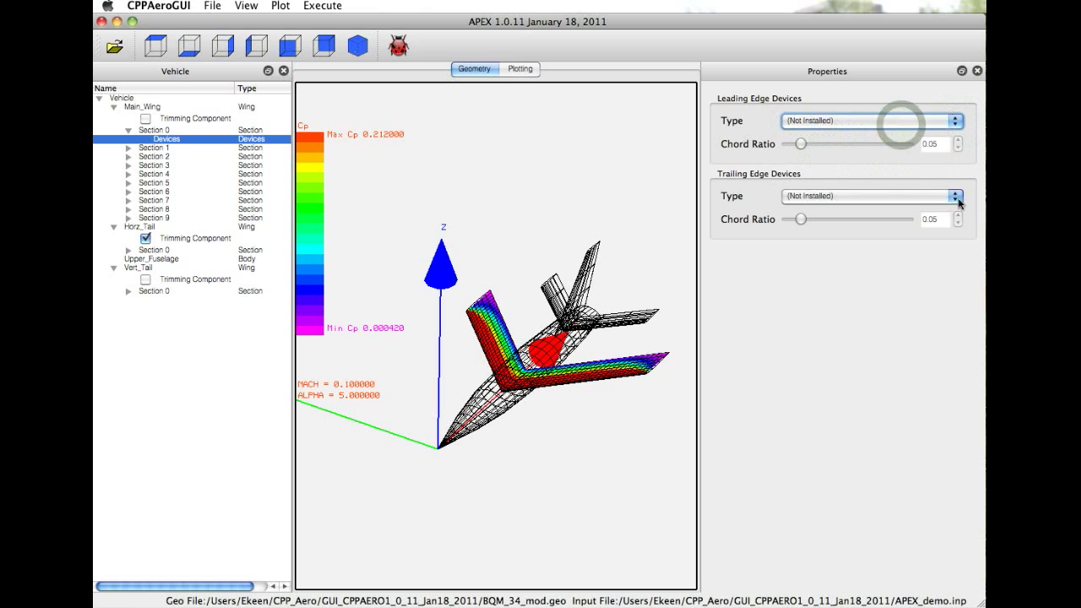
left_click(955, 196)
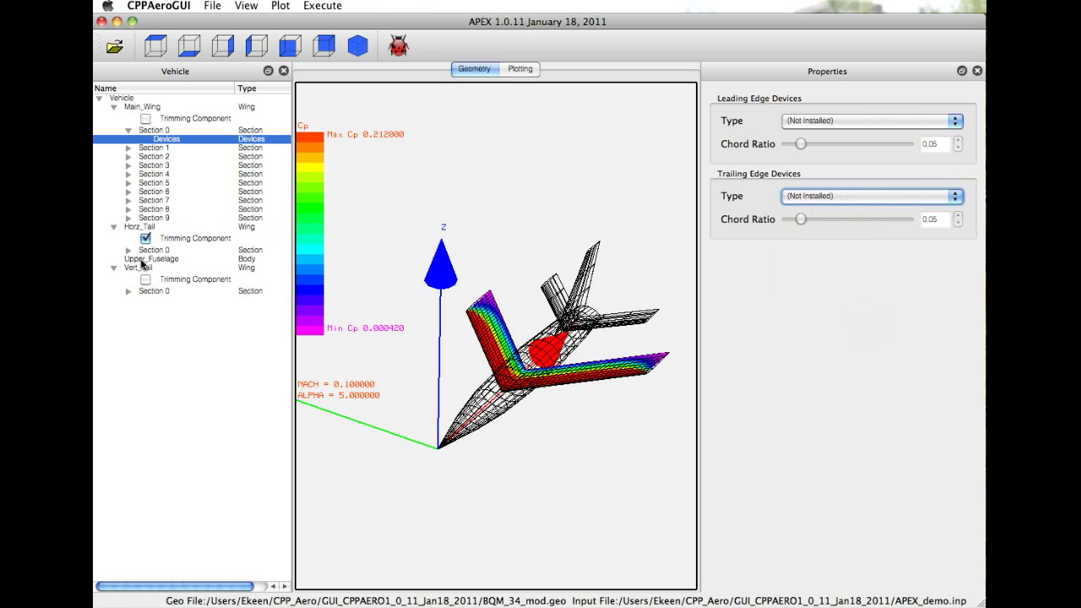
Step: Enable Body Factors on Upper_Fuselage, then return to the Vehicle's two-row Mach trim table
left_click(151, 258)
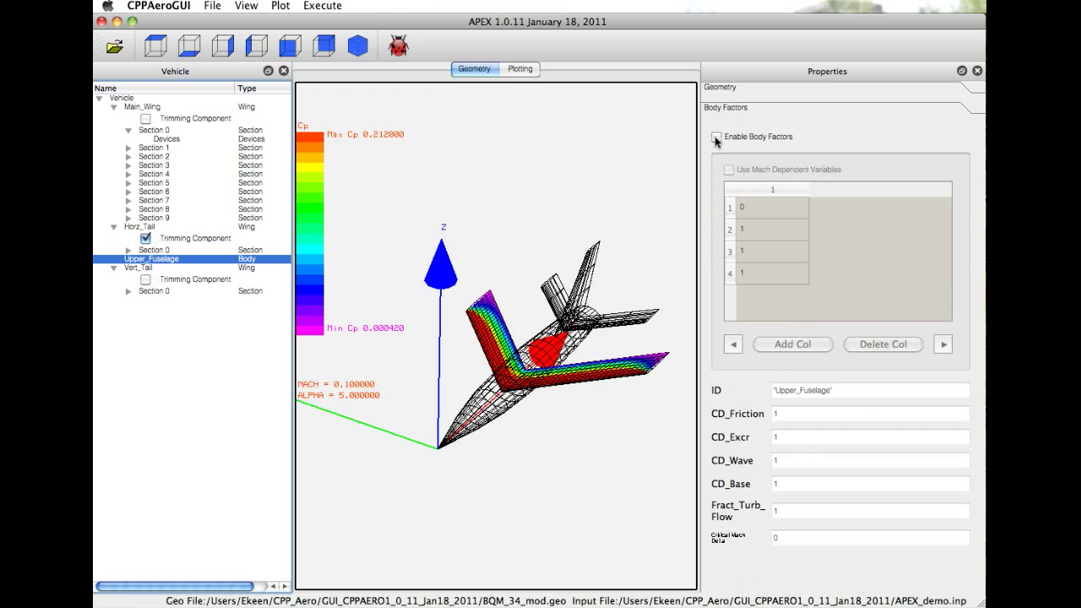
left_click(717, 136)
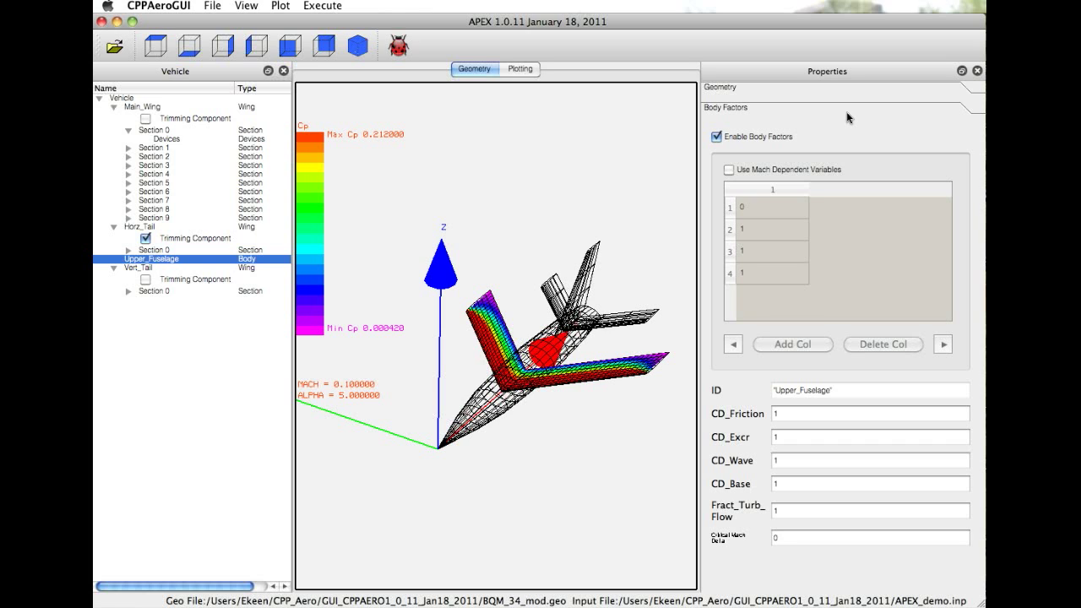
mouse_move(105, 108)
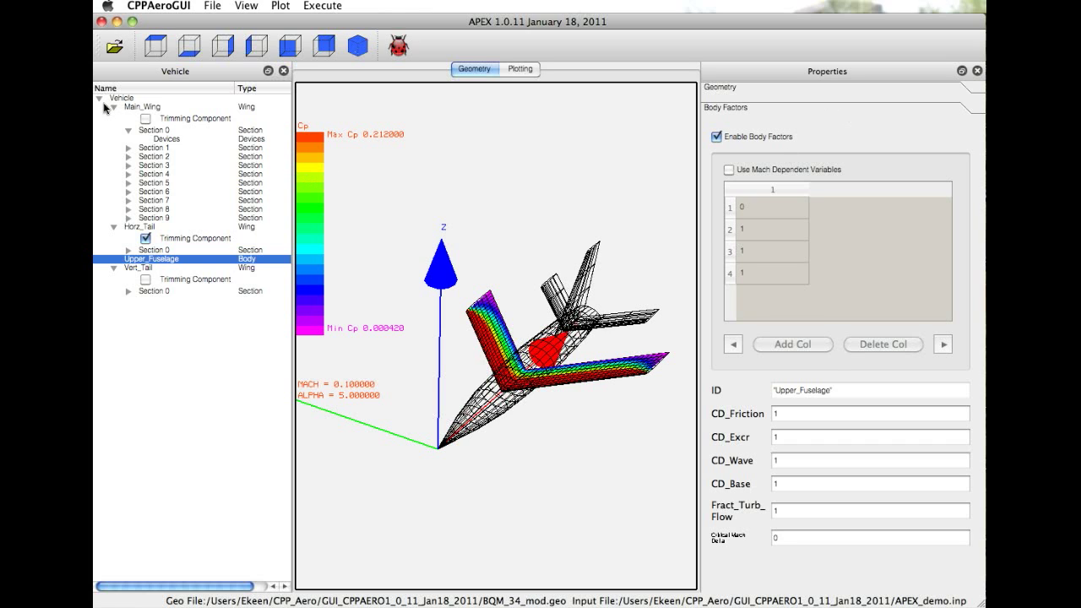
left_click(121, 97)
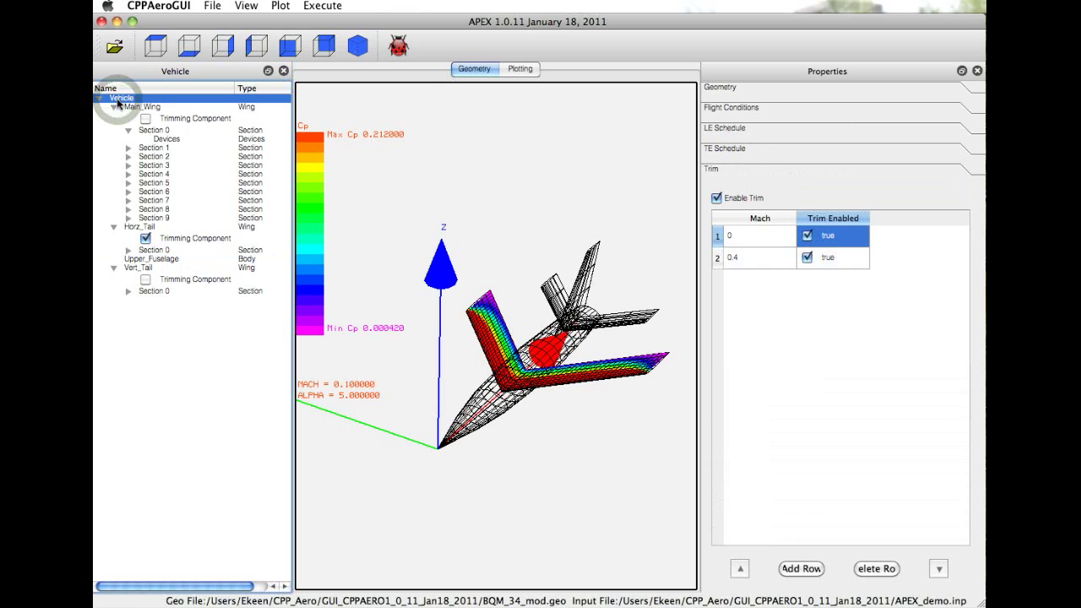